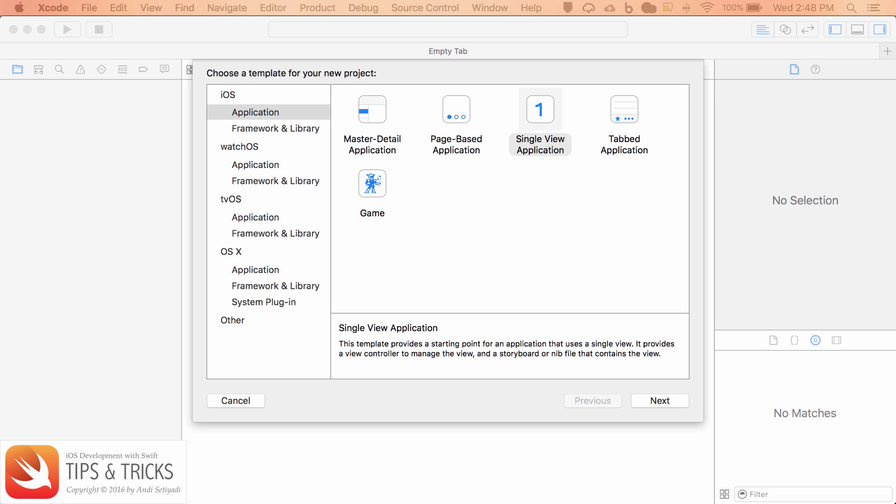
Step: Create a Single View Application named CellDragAndDrop and choose Desktop as its save location
click(539, 122)
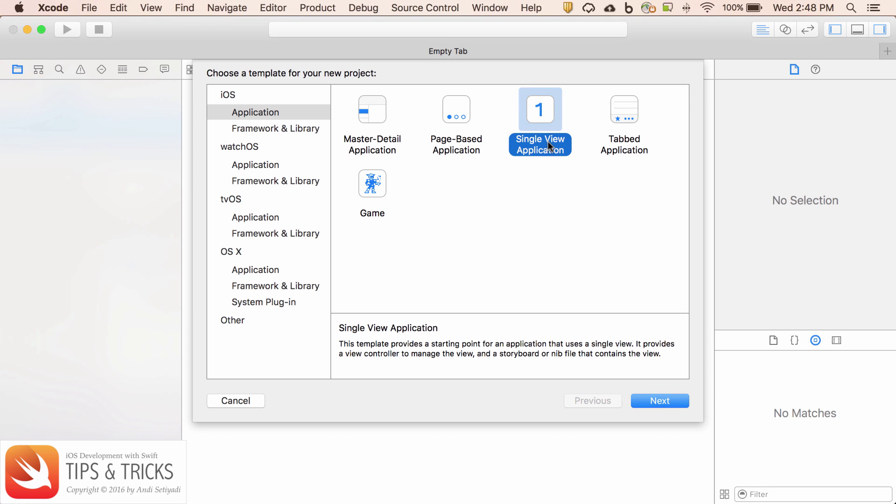
click(659, 400)
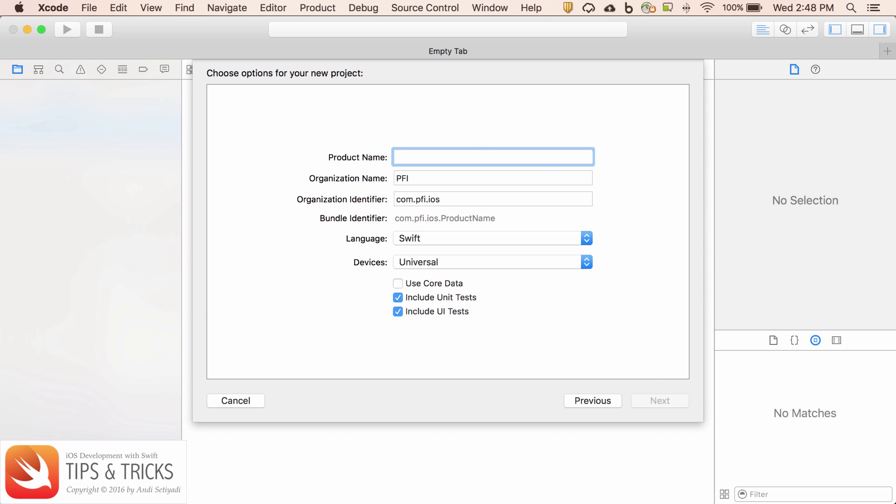
text(Cell)
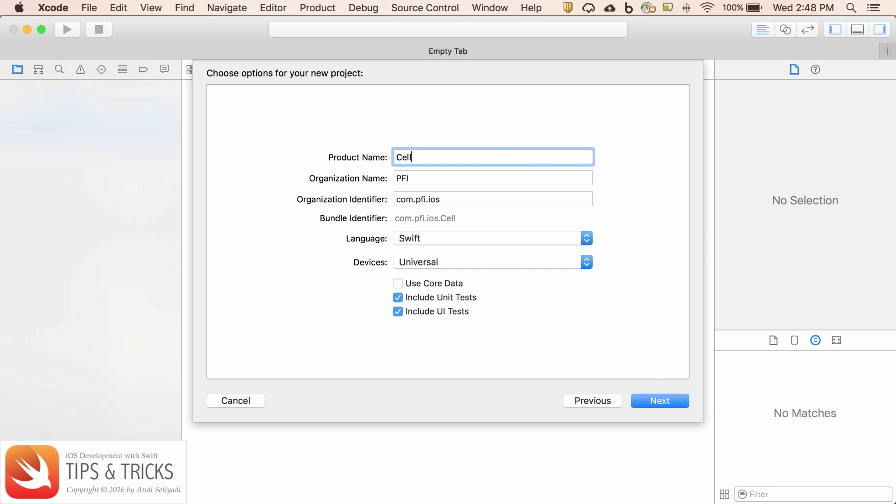
text(DragAndD)
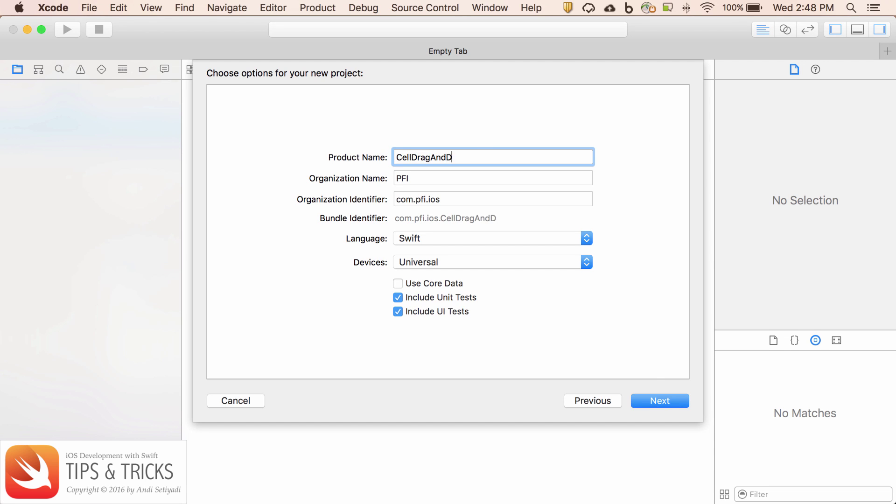
click(659, 400)
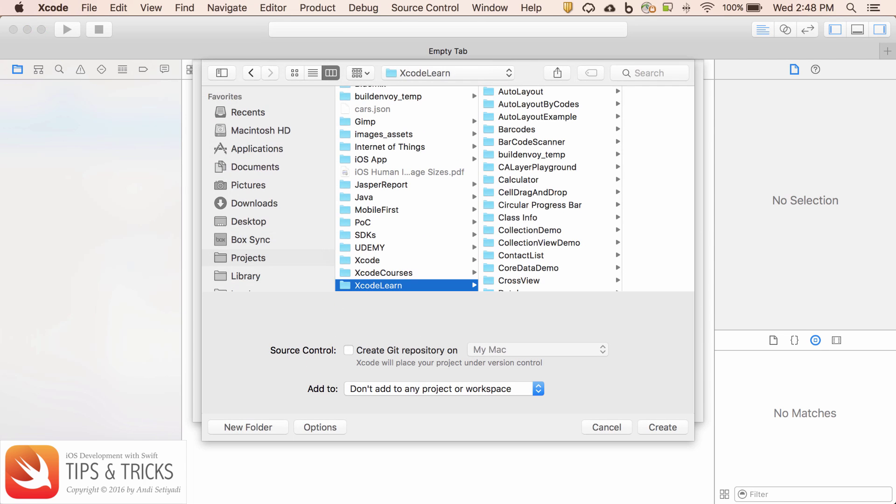
click(247, 222)
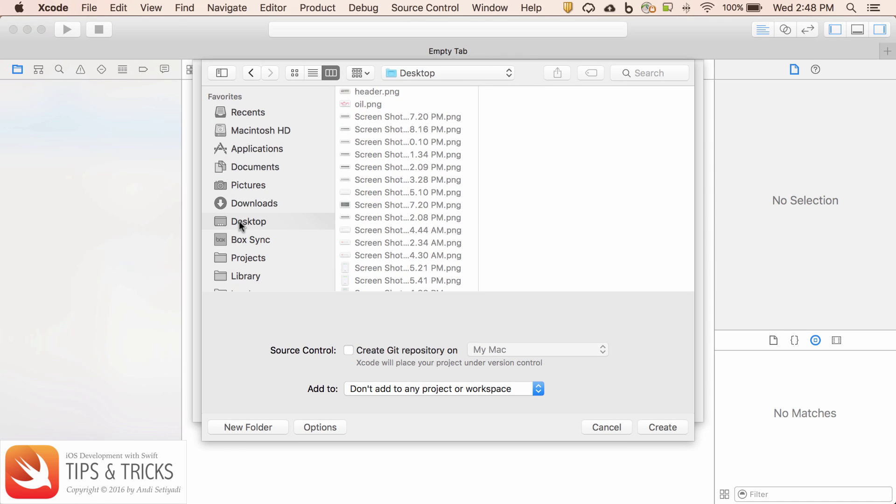
click(373, 247)
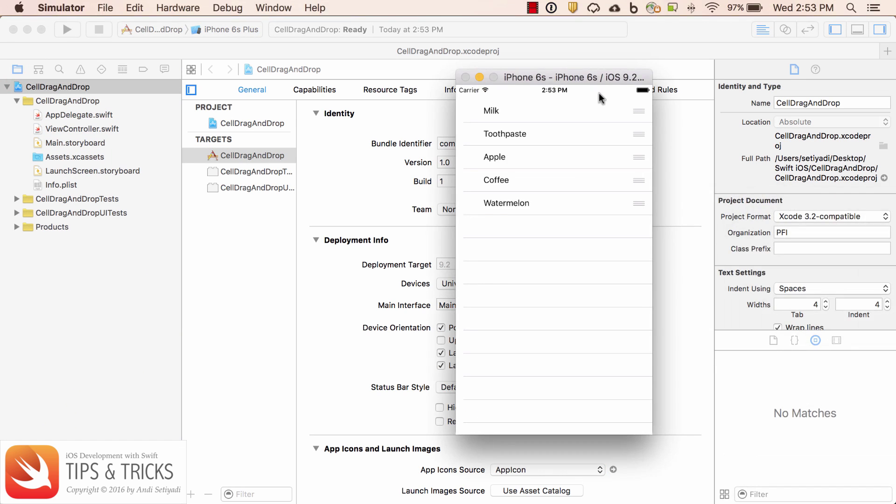
mouse_move(575, 117)
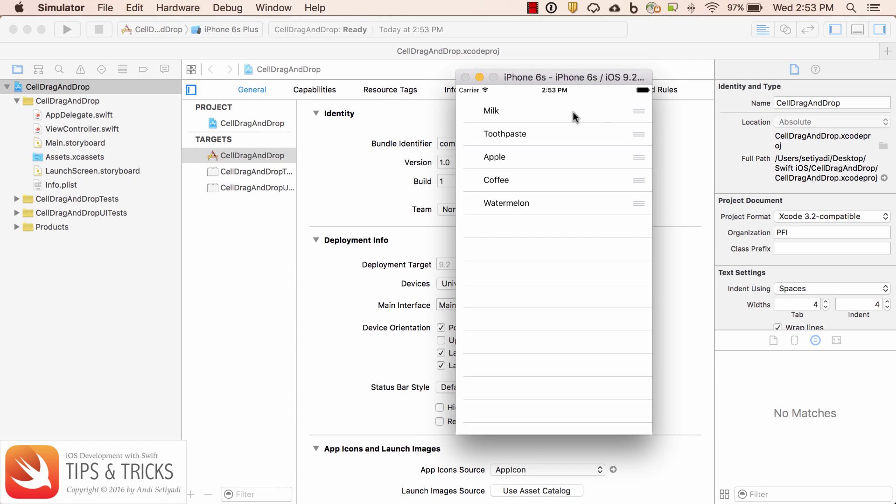
mouse_move(598, 118)
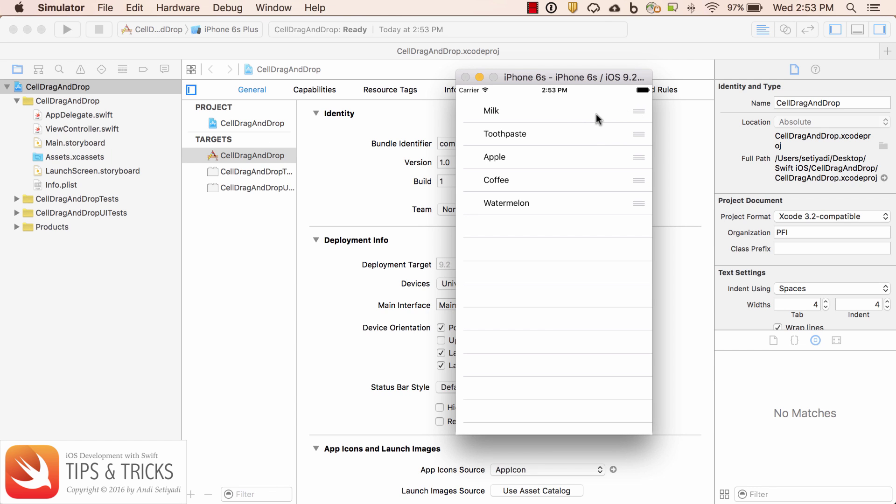
mouse_move(639, 114)
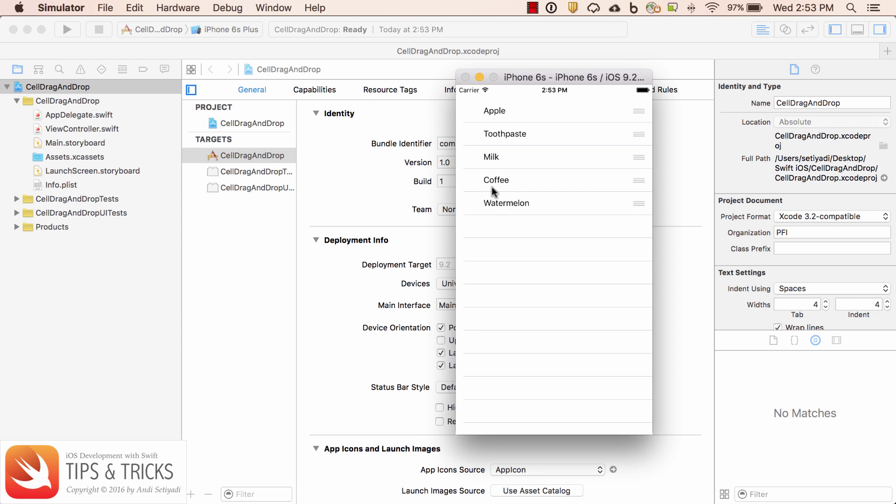
mouse_move(175, 141)
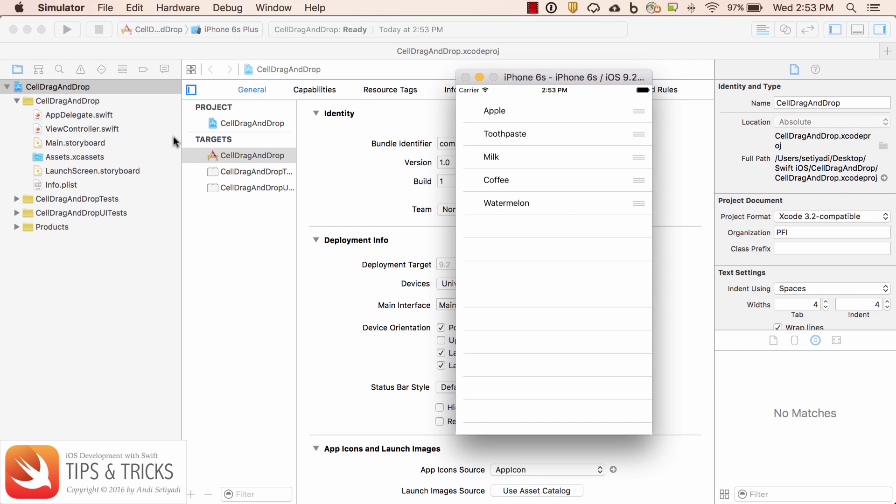
mouse_move(106, 134)
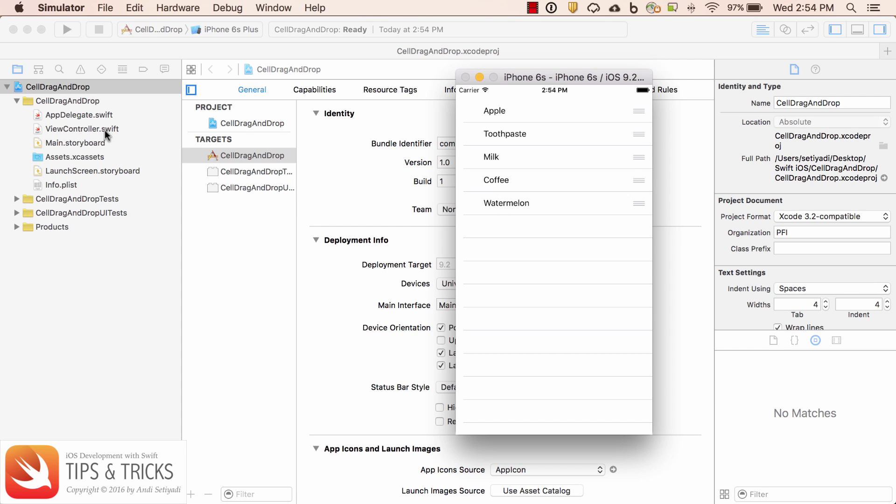
mouse_move(93, 147)
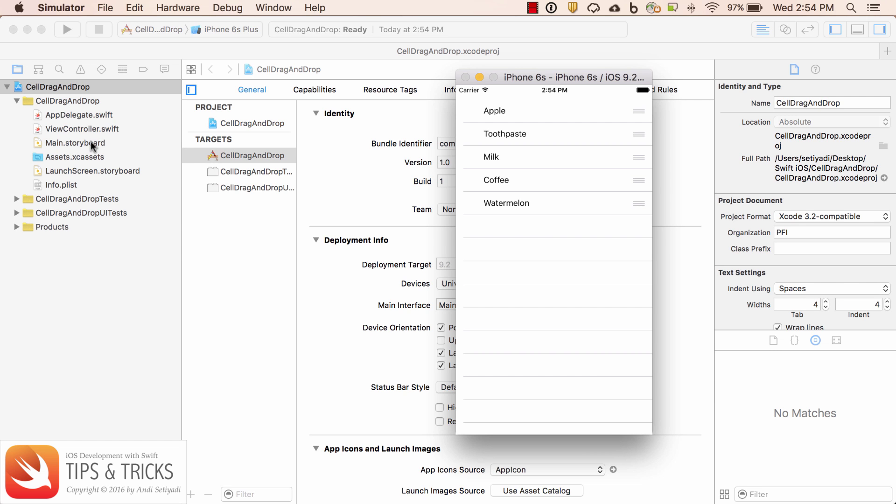
Step: Add a Table View from the Object Library to Main.storyboard's view controller, sized to fill it
click(74, 143)
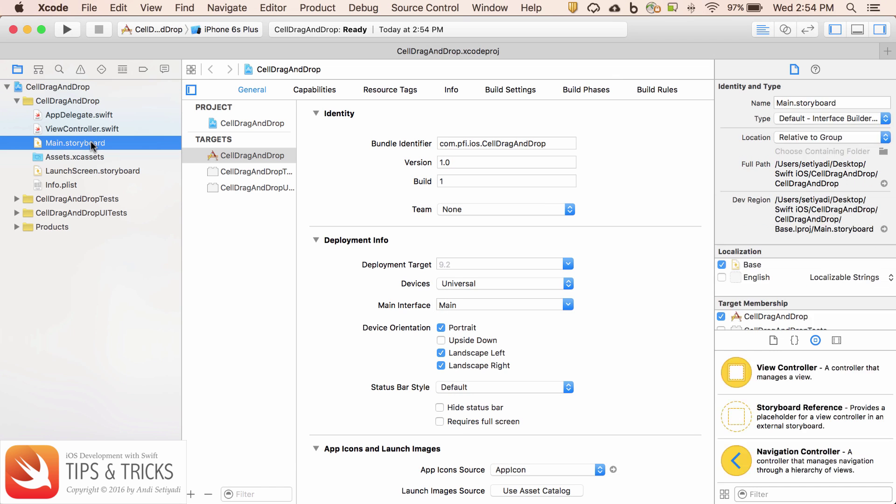
click(75, 143)
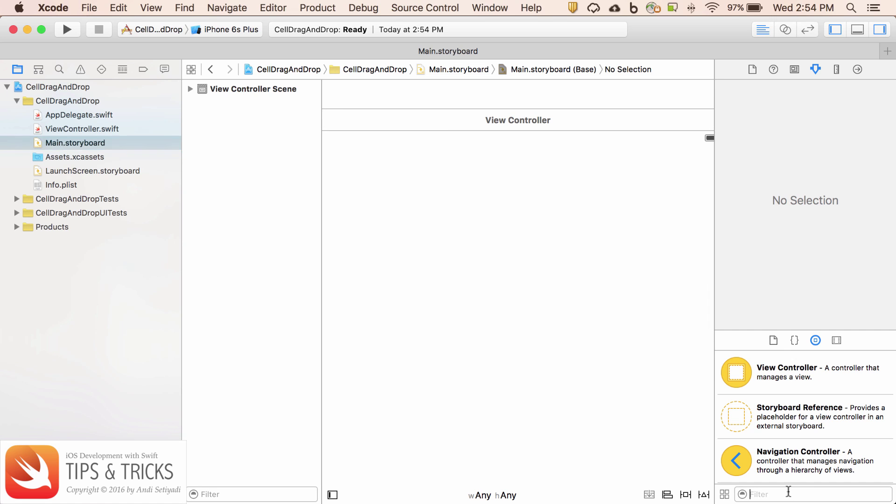
text(table)
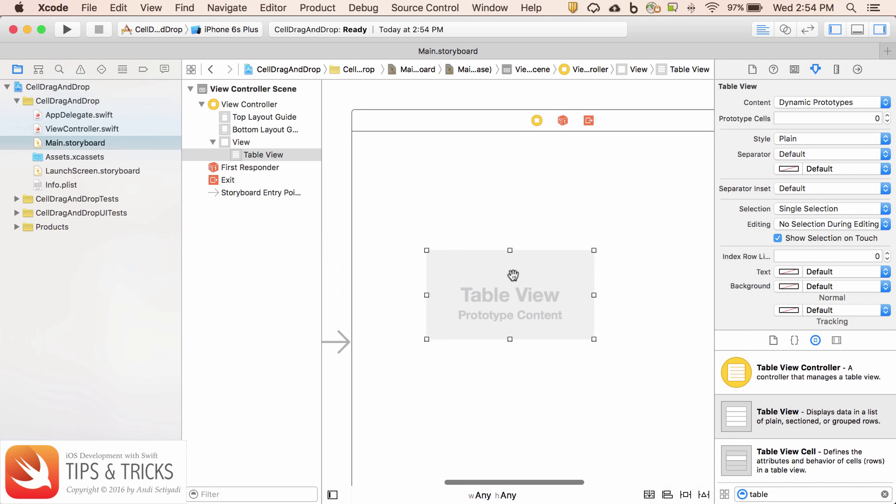
click(333, 494)
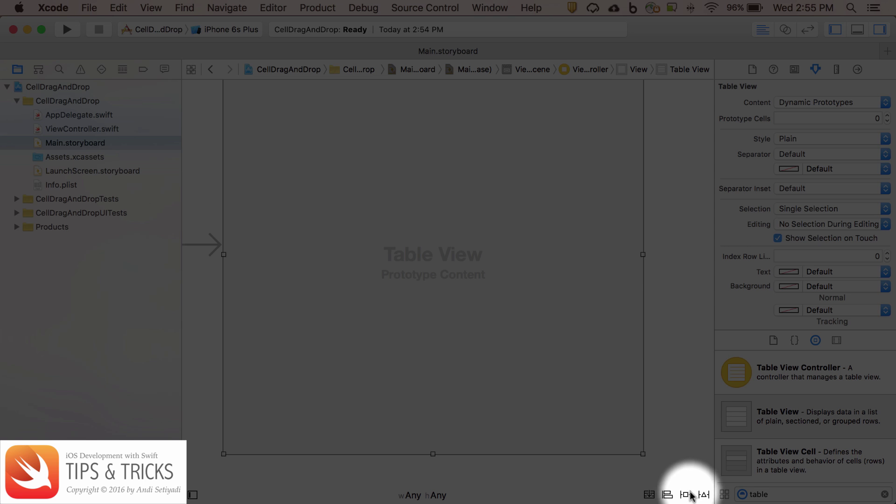
Step: Uncheck Constrain to margins and add all four edge constraints to the table view
click(684, 494)
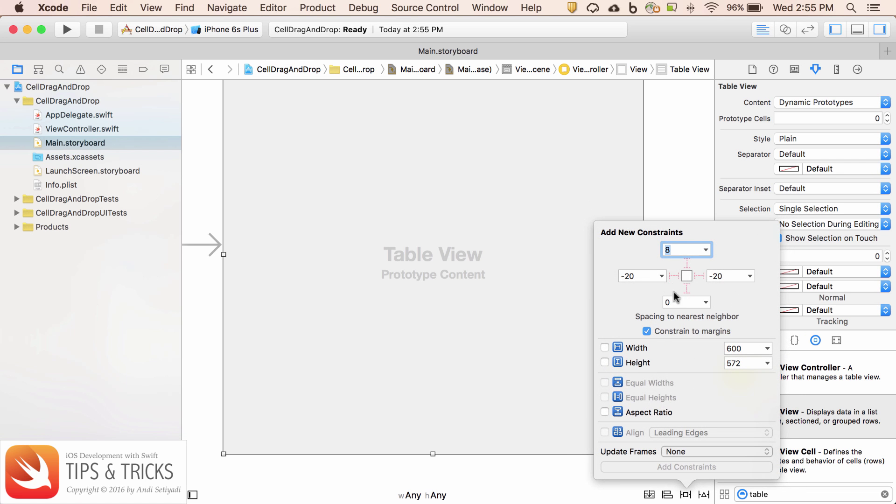
click(647, 331)
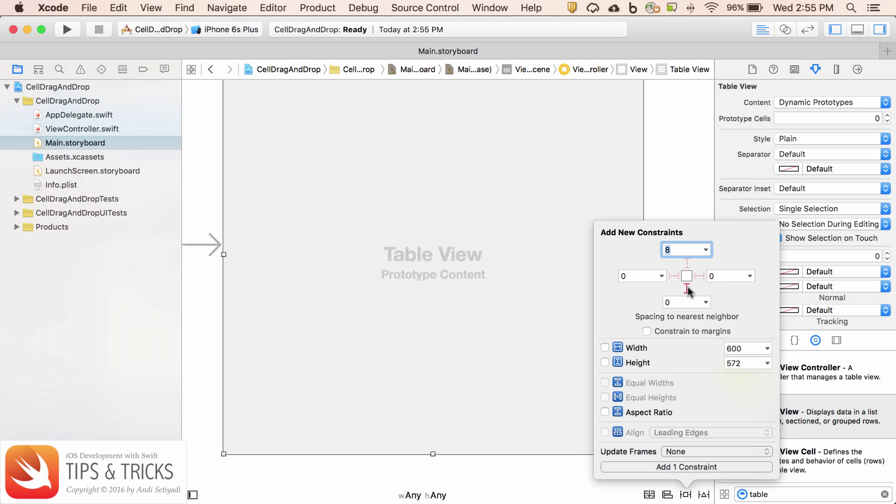
mouse_move(682, 282)
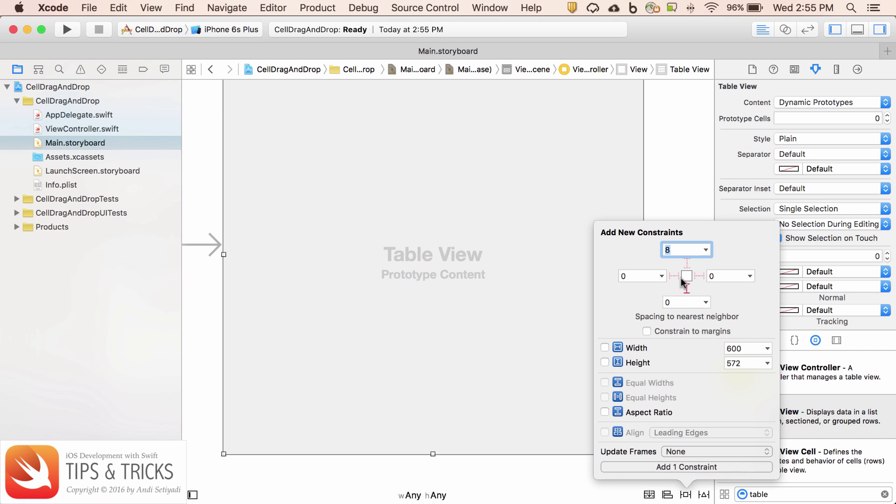
click(674, 275)
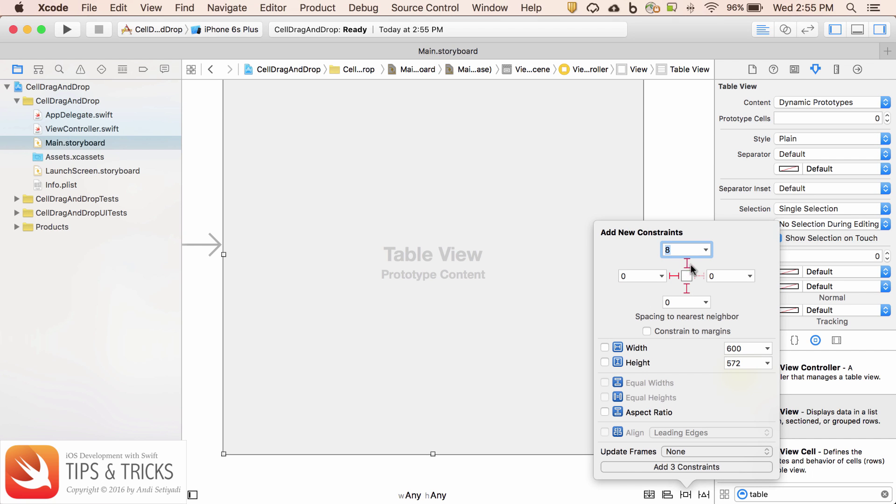
click(698, 275)
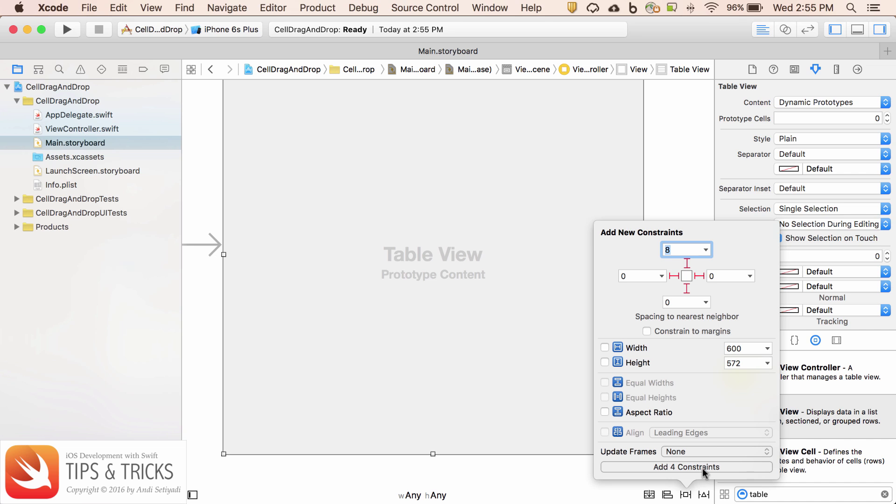
click(687, 467)
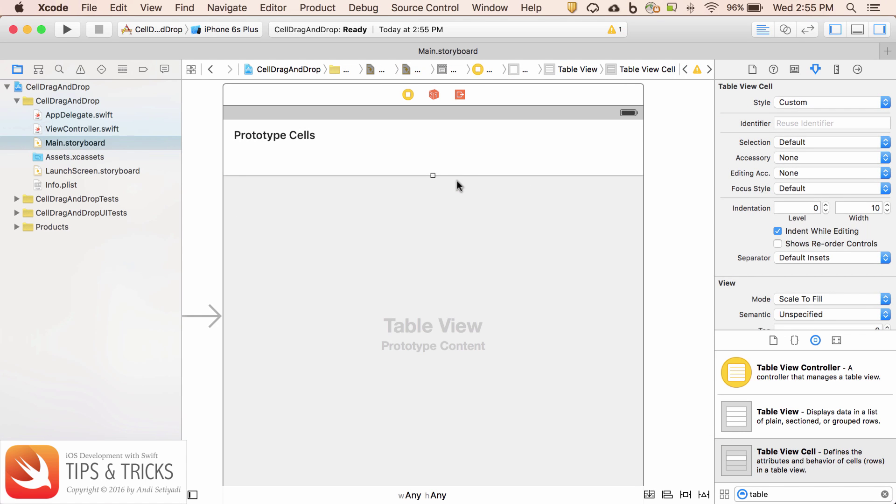
Step: Set the prototype table view cell's Style to Basic
click(829, 101)
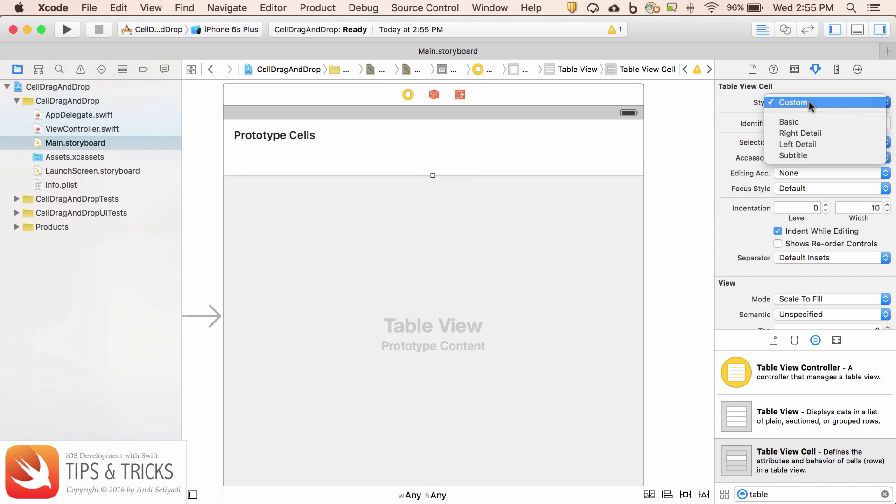
click(789, 121)
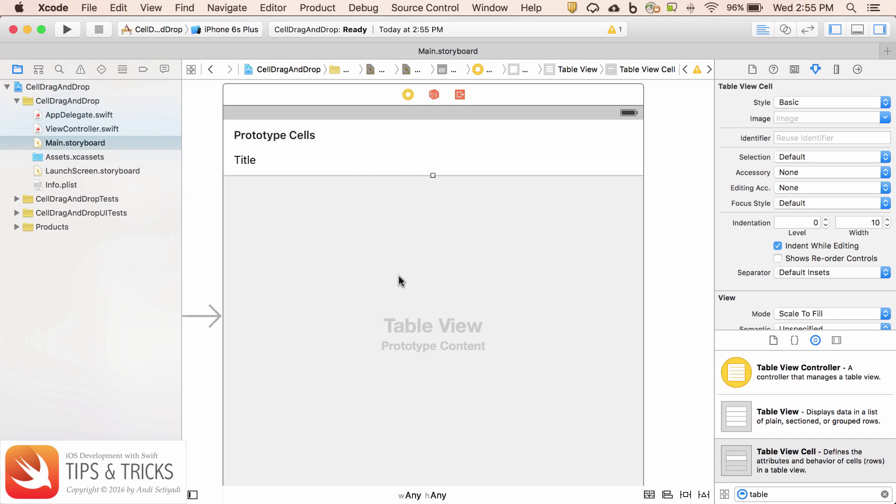
mouse_move(369, 278)
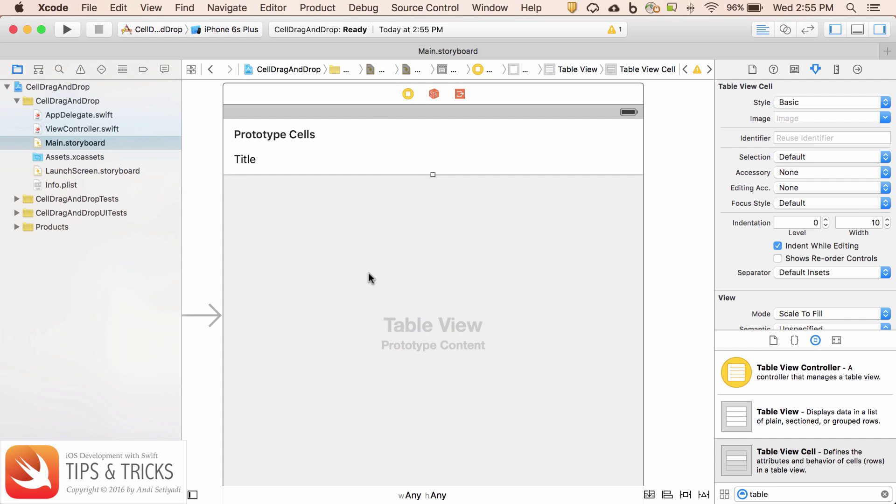
mouse_move(353, 275)
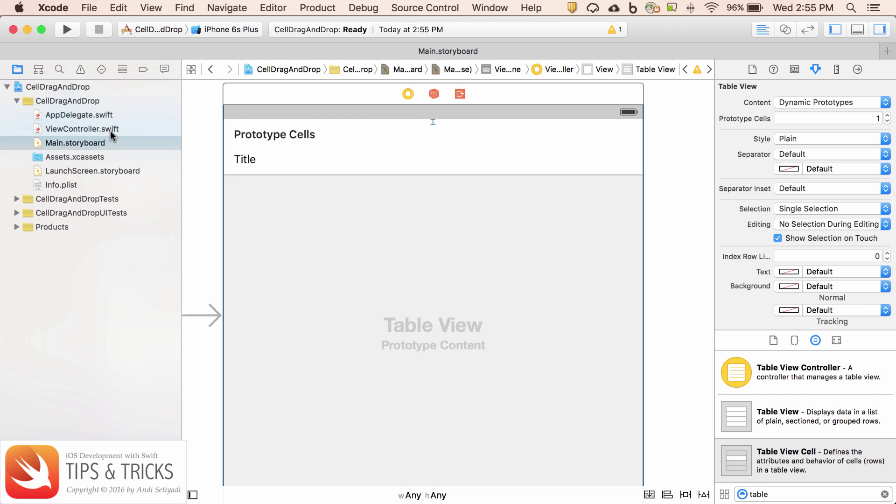
Step: Add UITableViewDataSource and UITableViewDelegate to the ViewController class declaration
click(81, 128)
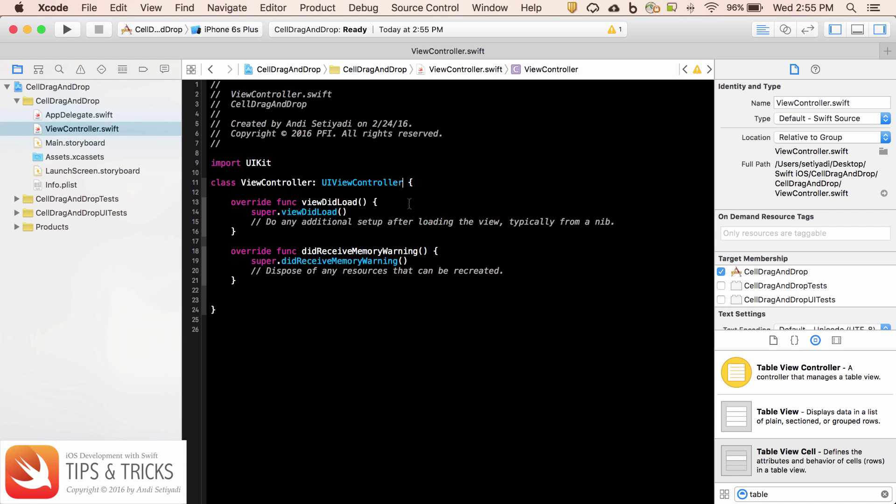
text(, UITableViewDataSource,)
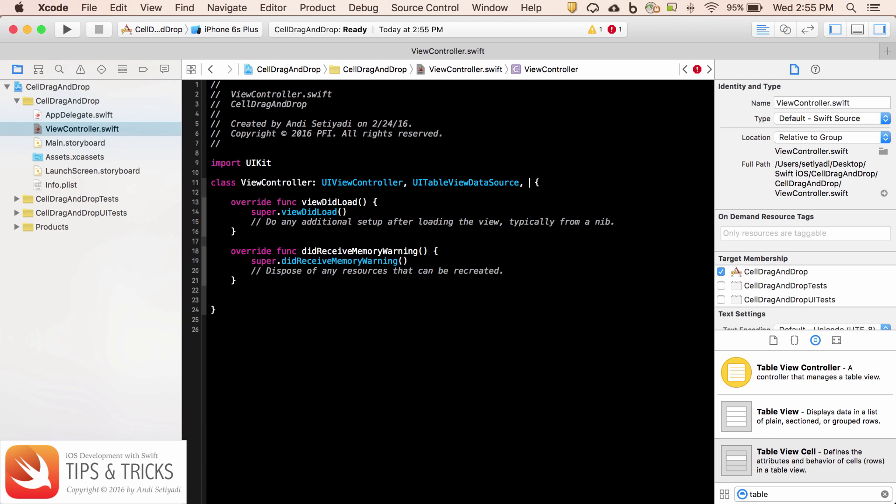
text(UITableViewDelegate)
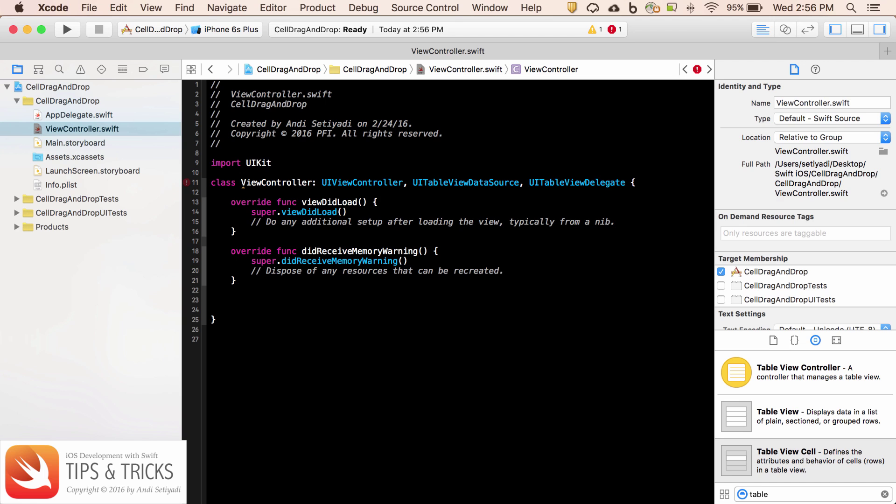
Step: Add a // Tableview comment, numberOfSectionsInTableView returning 1, and a rows-in-section stub
text(//)
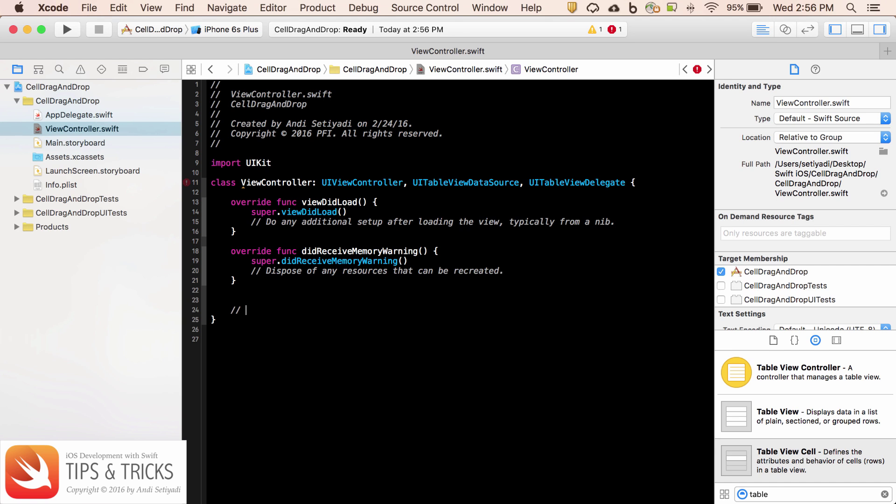
text(Tableview)
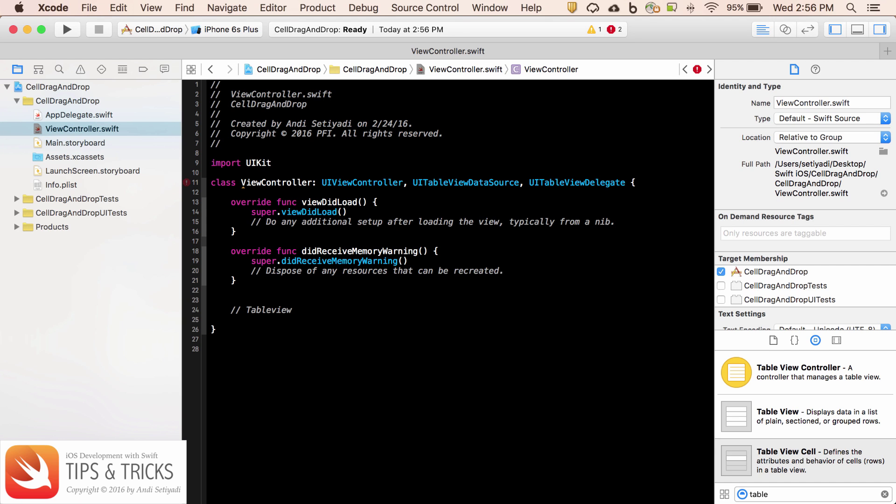
text(func numberOfSectionsInTableView(tableView: UITableView) -> Int {)
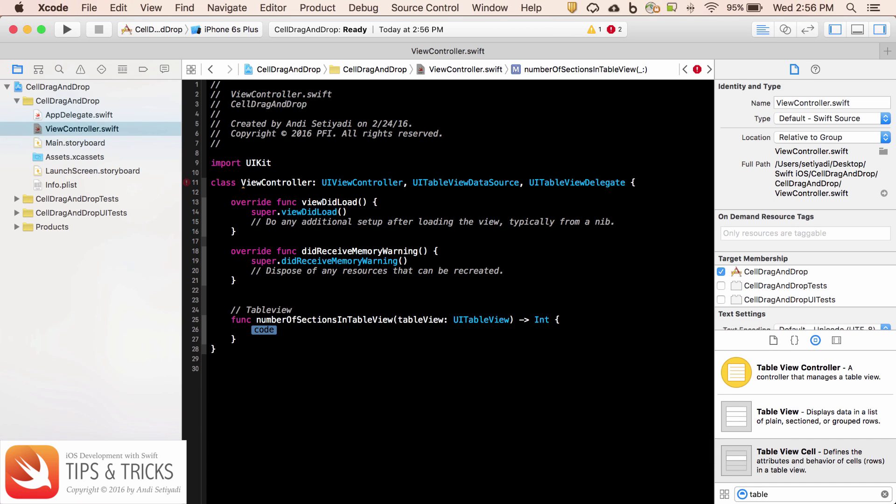
text(return 1)
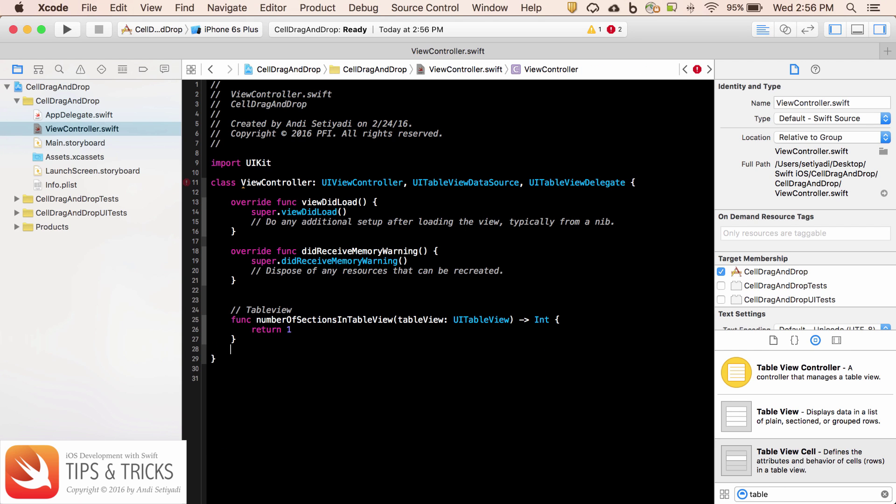
text(func tableView(tableView: UITableView, numberOfRowsInSection section: Int) -> Int {)
text(var)
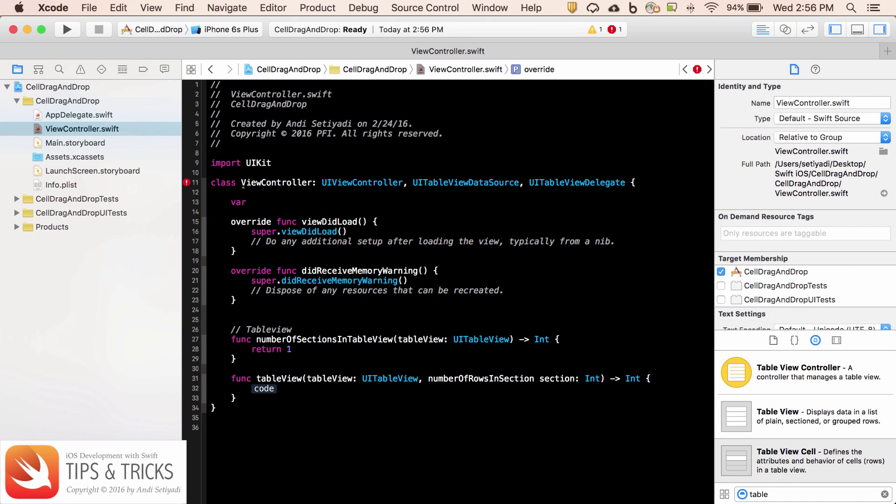
Step: Declare var groceries = ["Milk","Toothpaste","Apple","Coffee","Watermelon"] at the top of ViewController
text(groci)
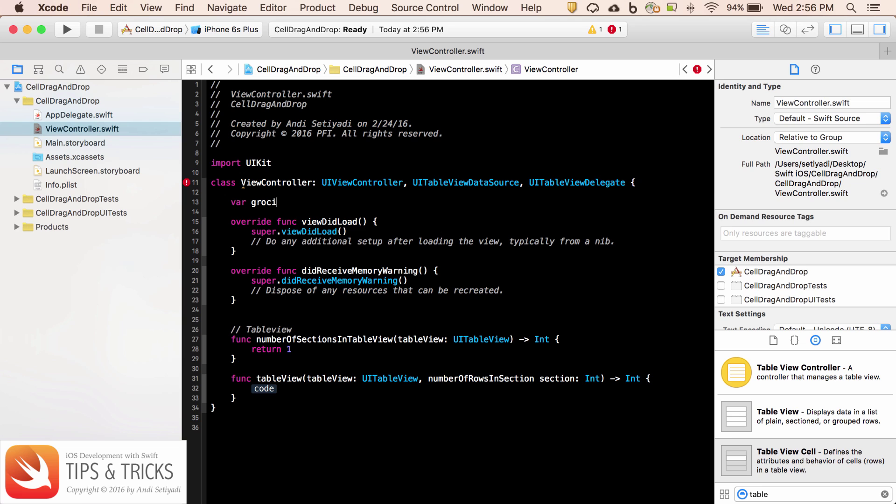
text(eries = [)
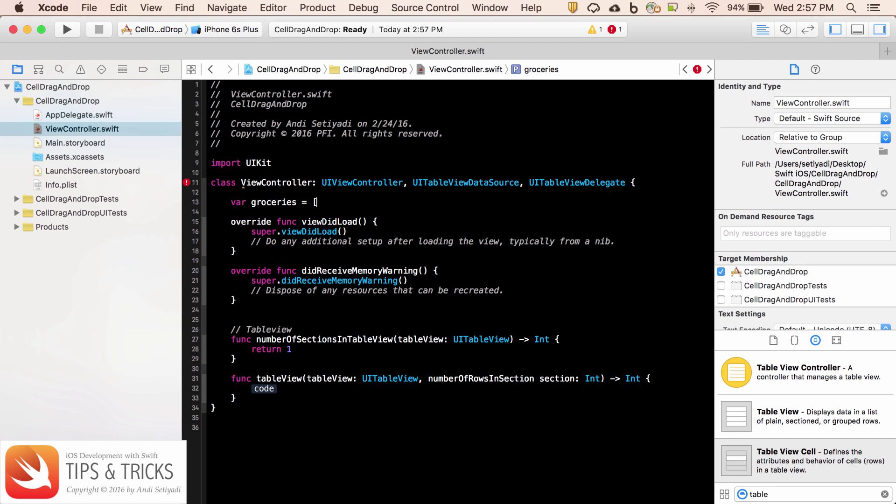
text("Milk",)
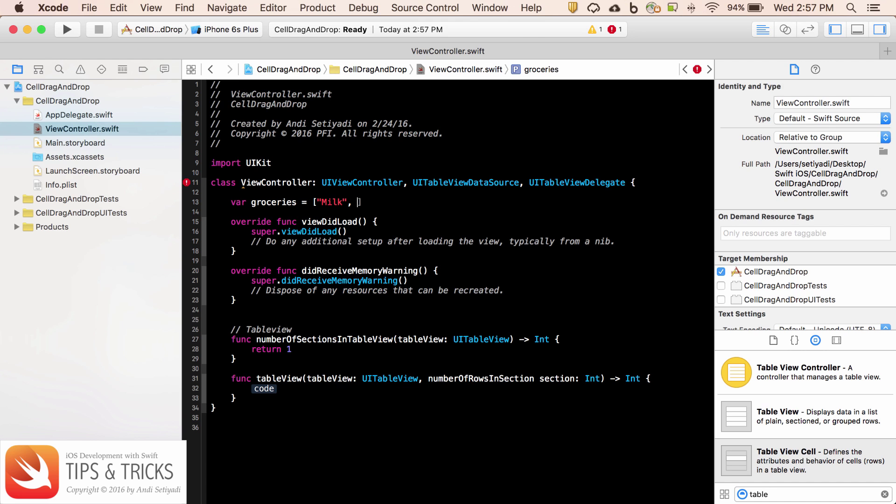
text(")
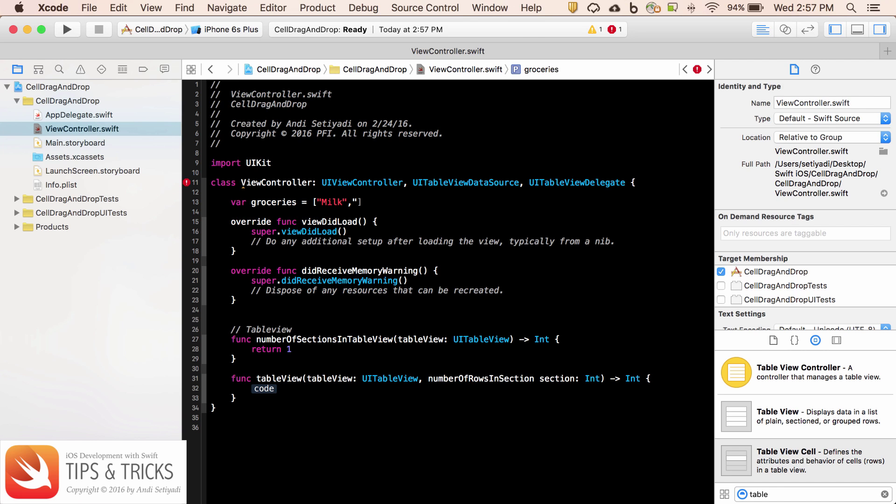
text(Toothpaste)
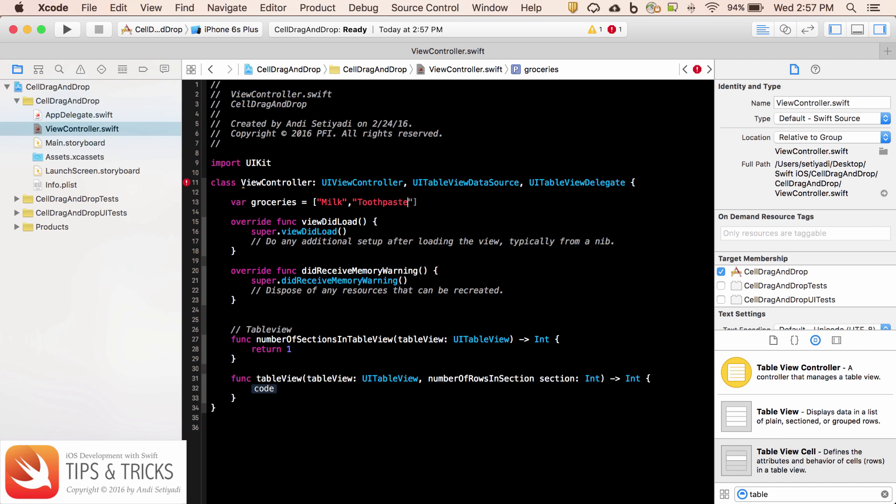
text(,")
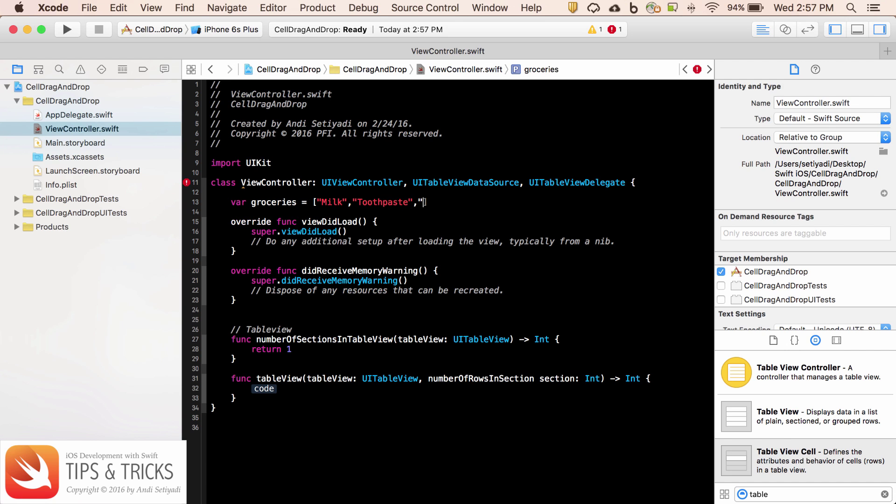
text(Apple")
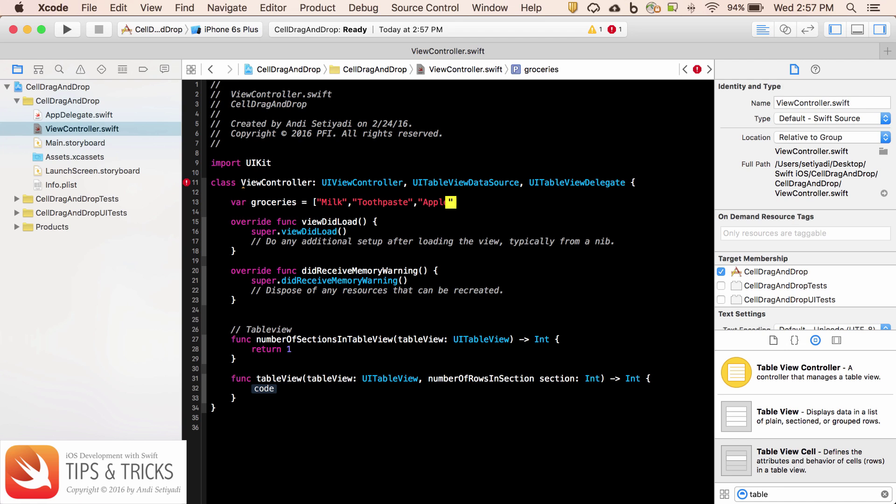
text(,"Coff"])
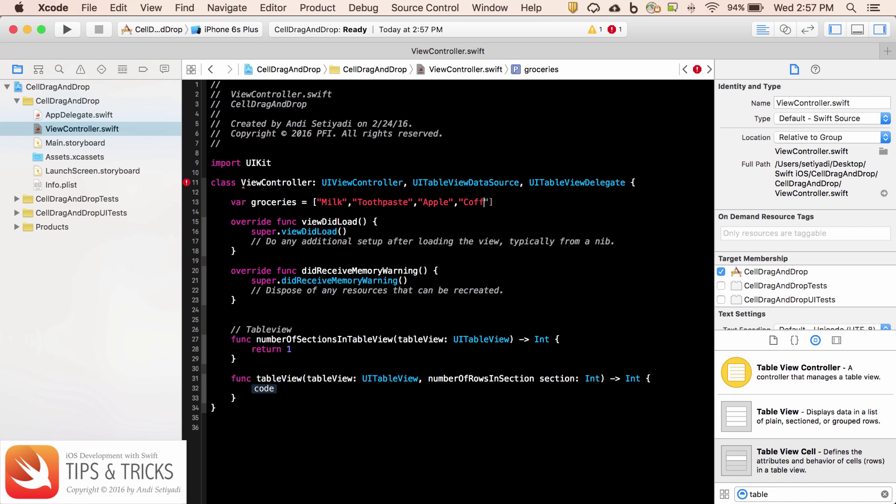
text(e)
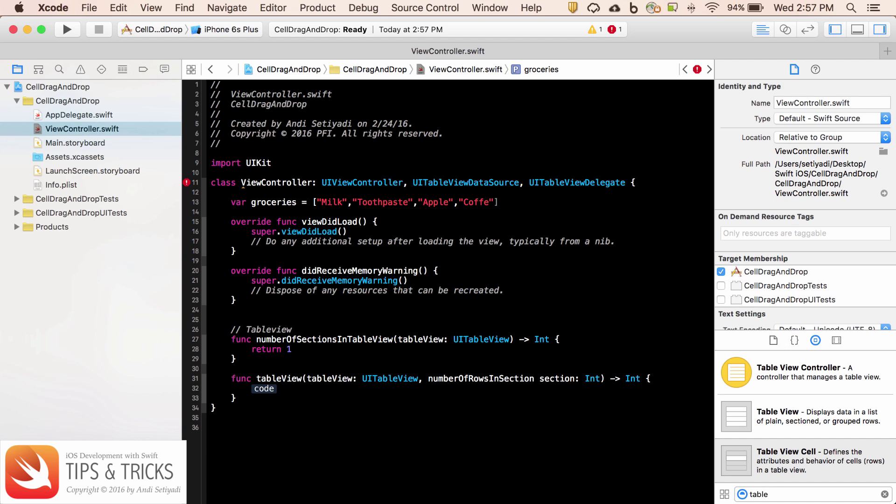
text(,)
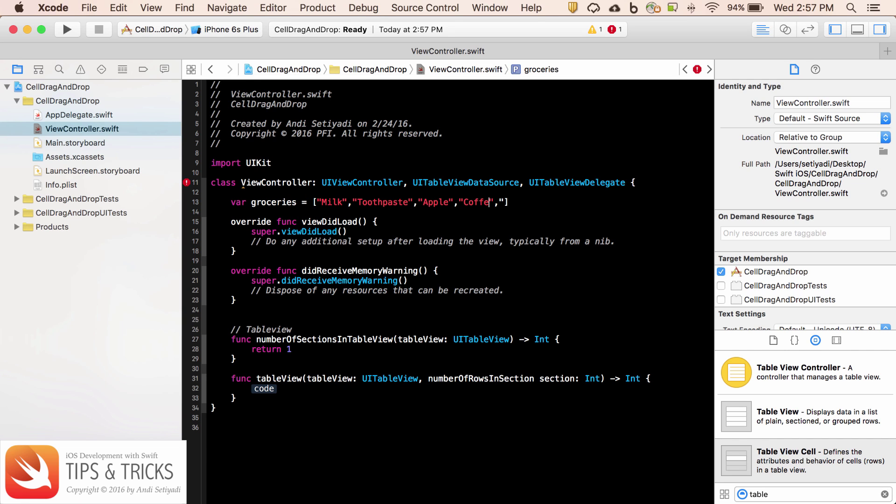
text(e,)
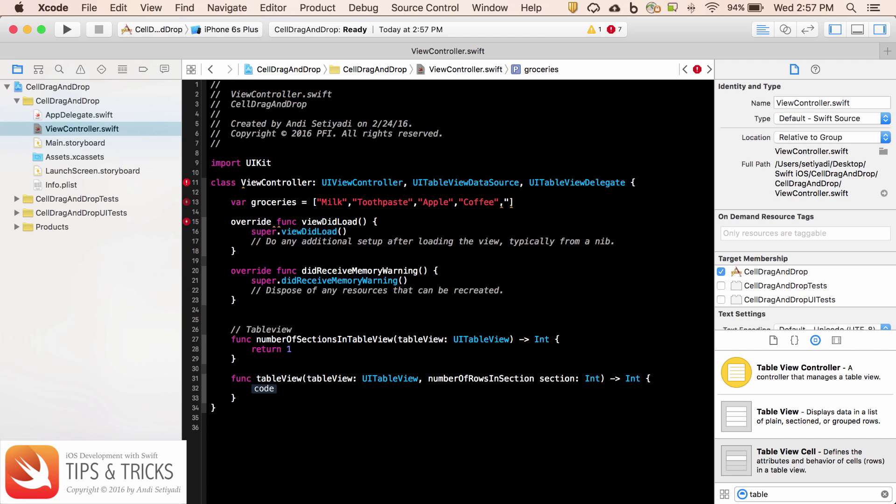
text("Water")
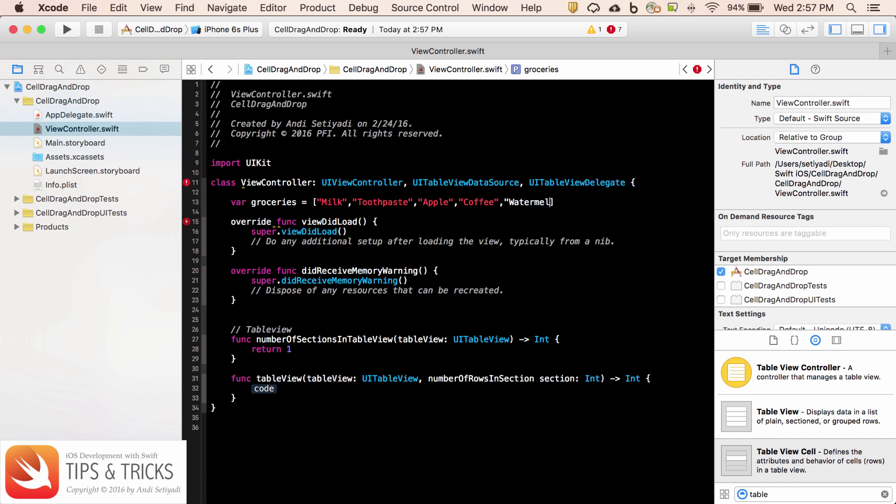
text(on"])
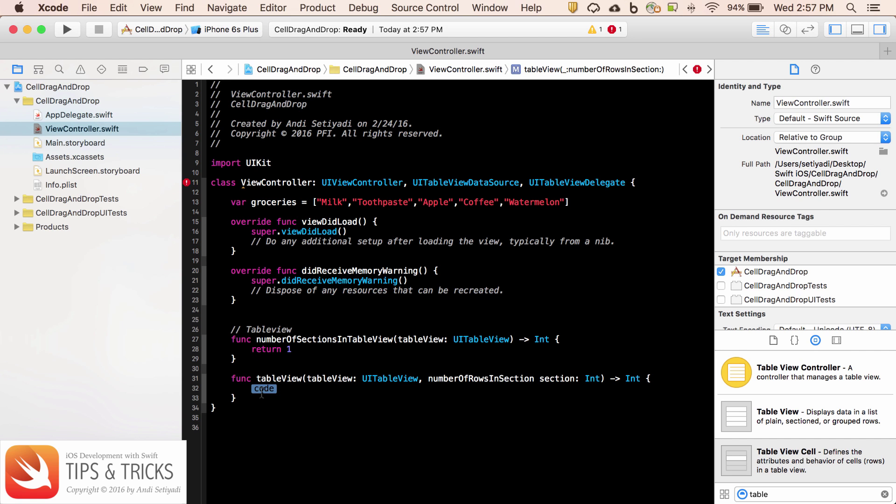
Step: Make numberOfRowsInSection return groceries.count
text(go)
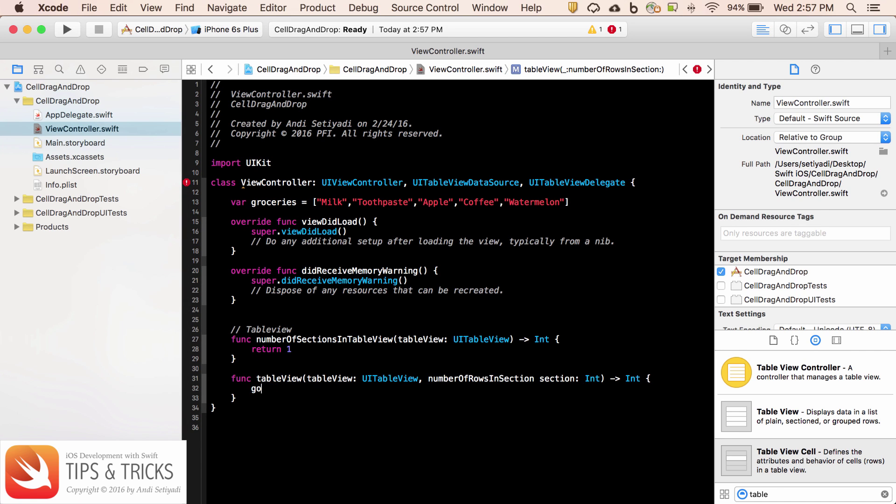
text(groceries)
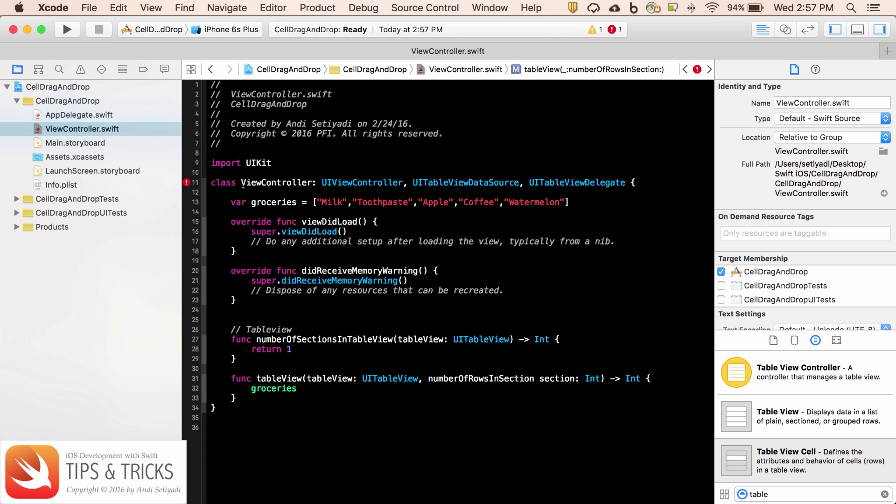
text(.count)
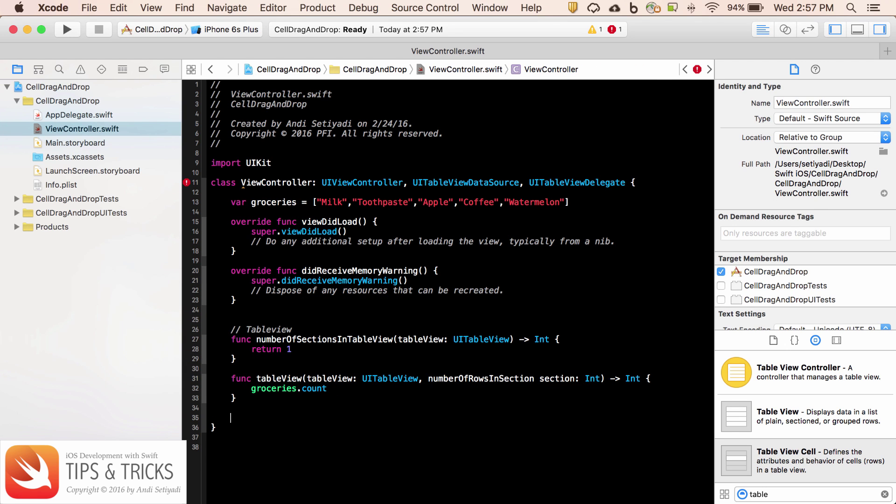
text(func)
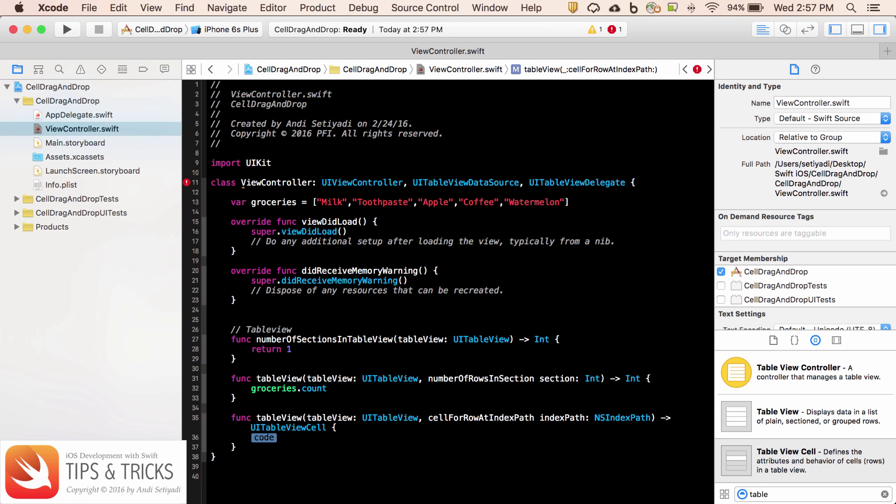
Step: Write cellForRowAtIndexPath dequeuing "cellFruit", setting textLabel text to groceries[indexPath.row], returning cell
text(let)
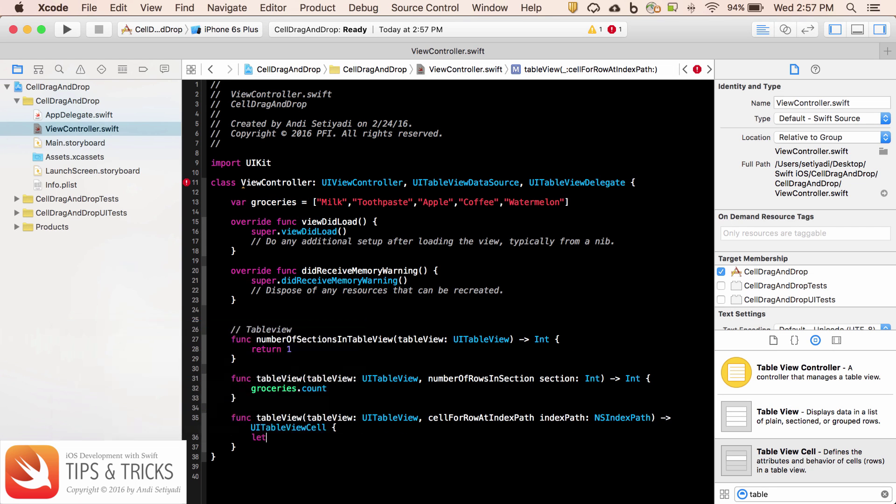
text(cell =)
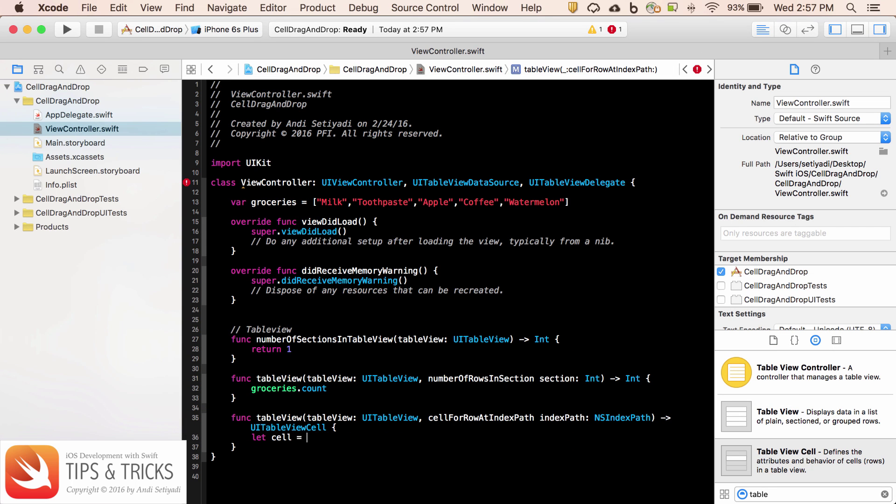
text(tableView.dequeueReusableCellWithIdentifier(identifier: String, forIndexPath: NSIndexPath)
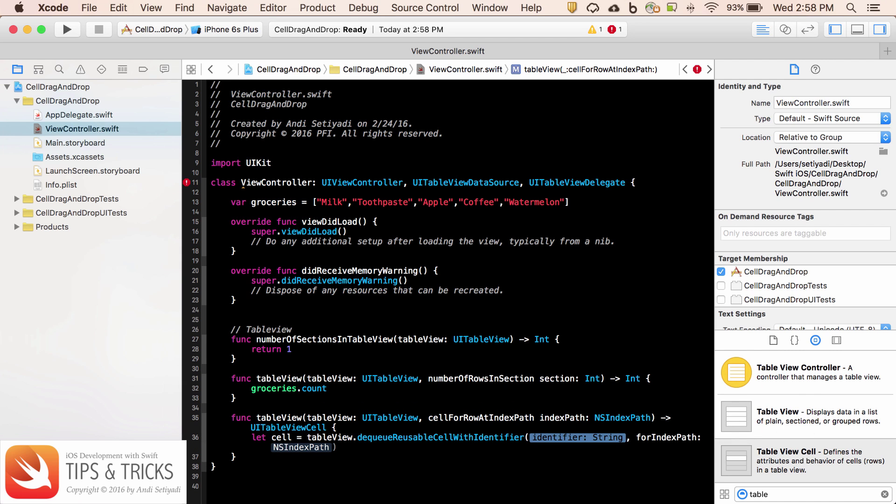
text("cell")
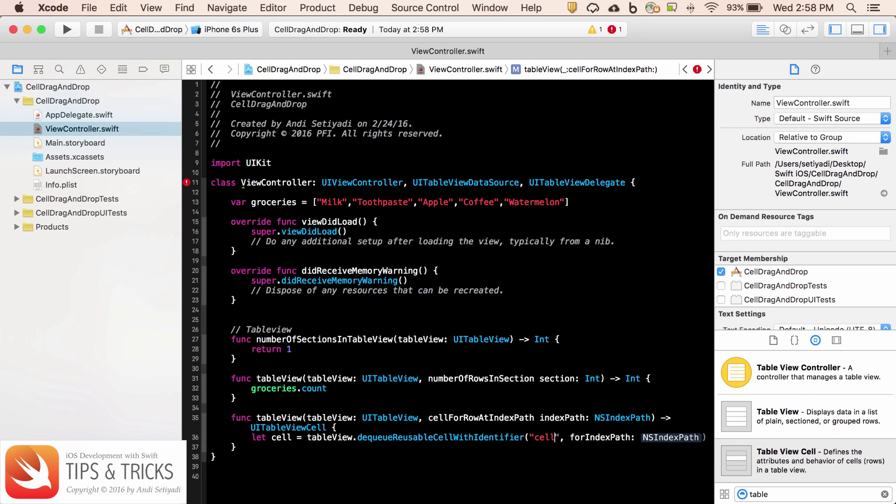
text(Fruit)
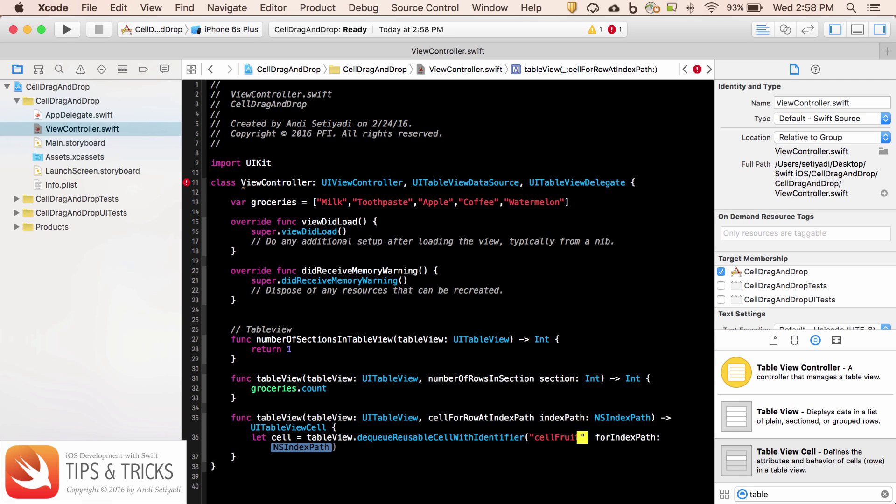
text(indexPath)
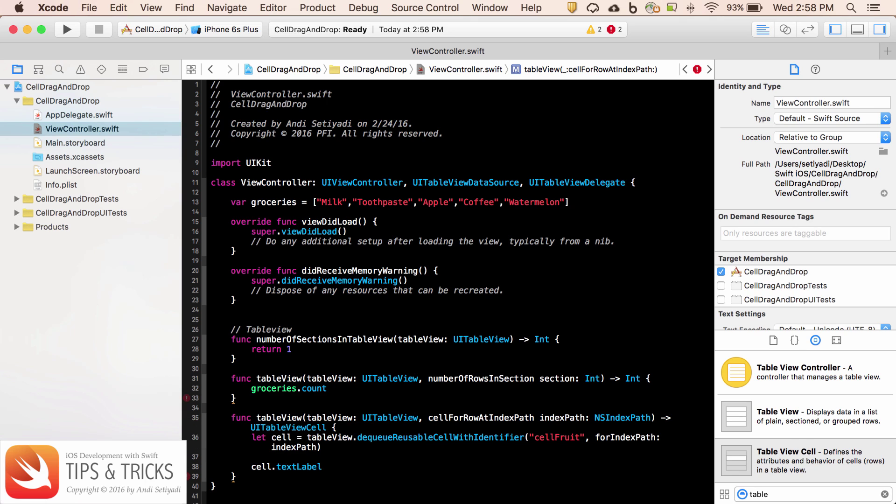
text(?.text)
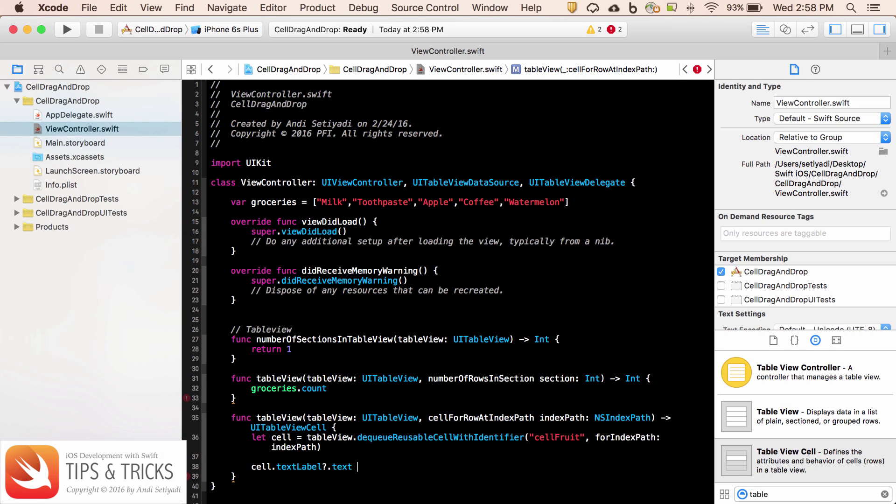
text(= g)
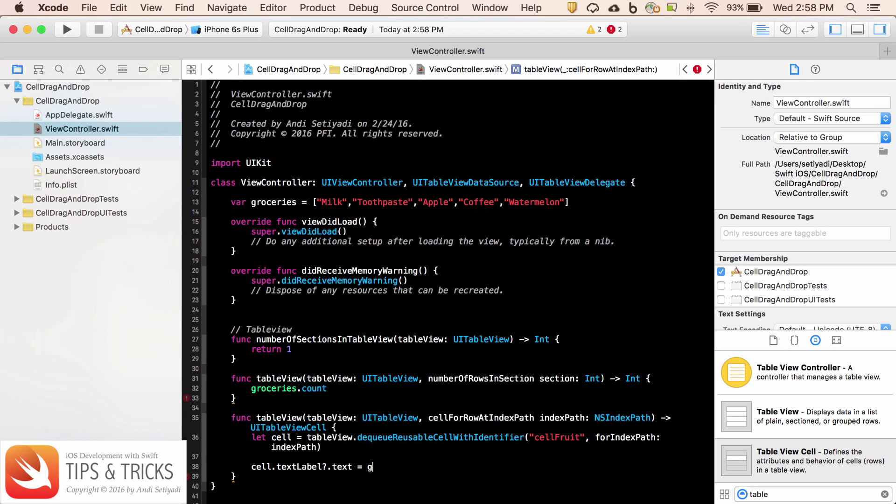
text(roceries[indexPath.row)
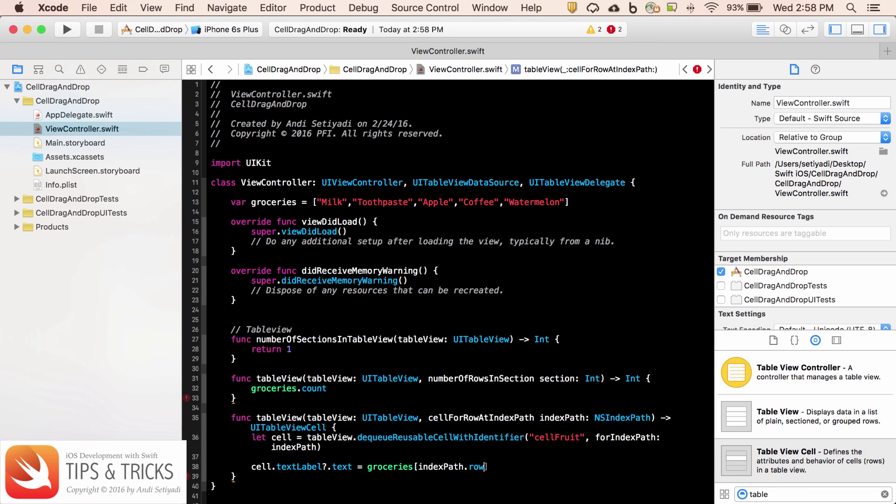
text(return cell)
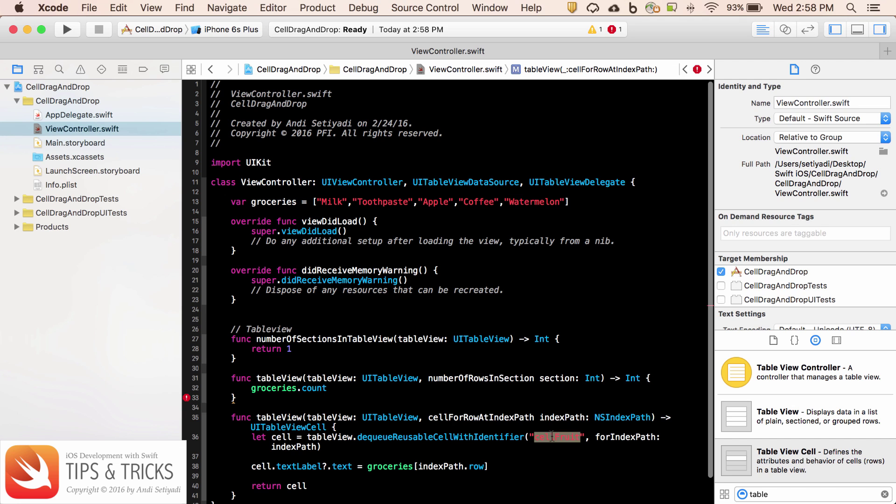
mouse_move(144, 158)
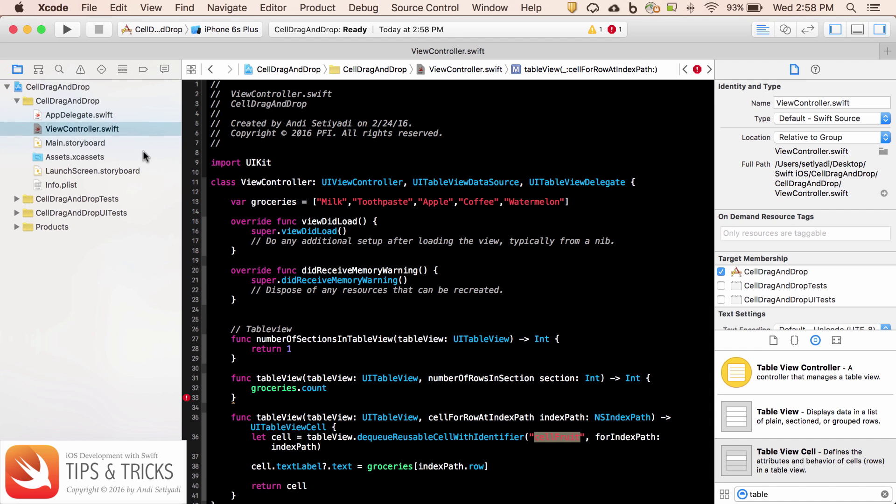
Step: Set the storyboard prototype cell's Identifier to cellFruit
click(76, 143)
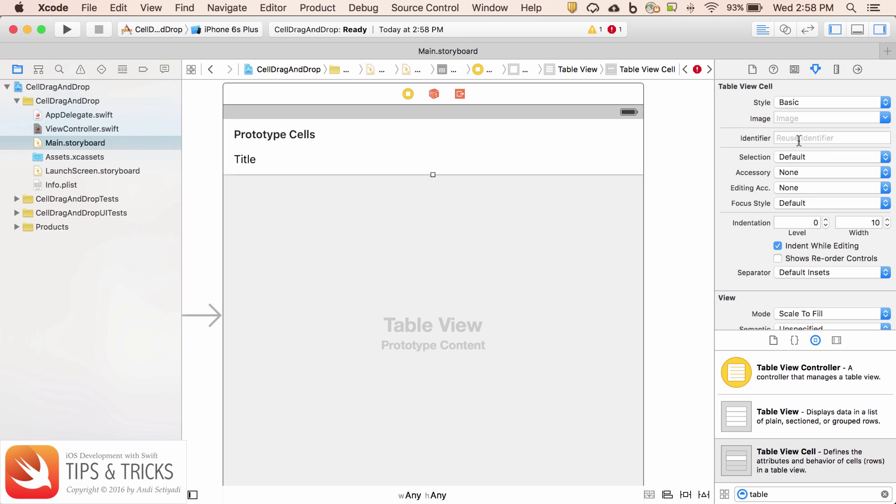
text(cellFruit)
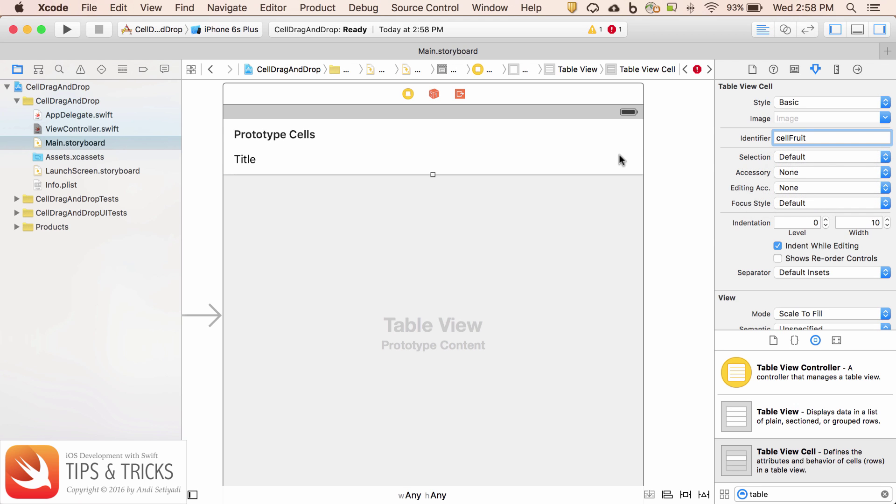
mouse_move(698, 123)
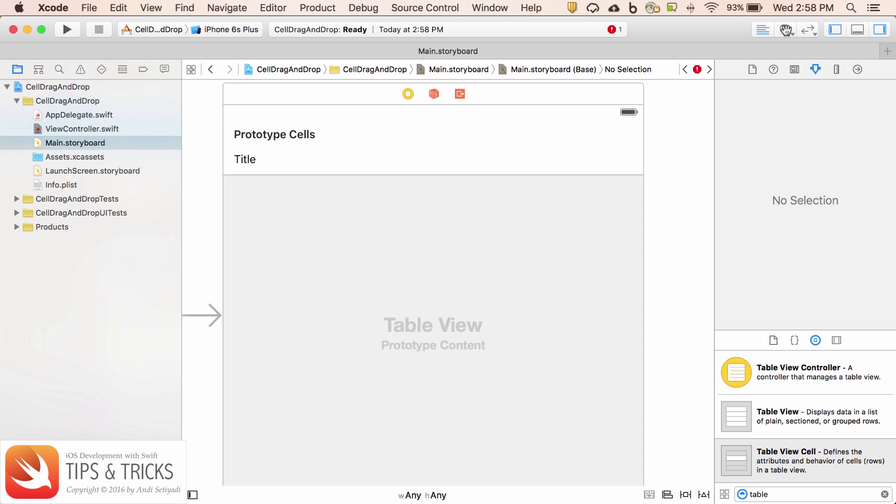
click(784, 29)
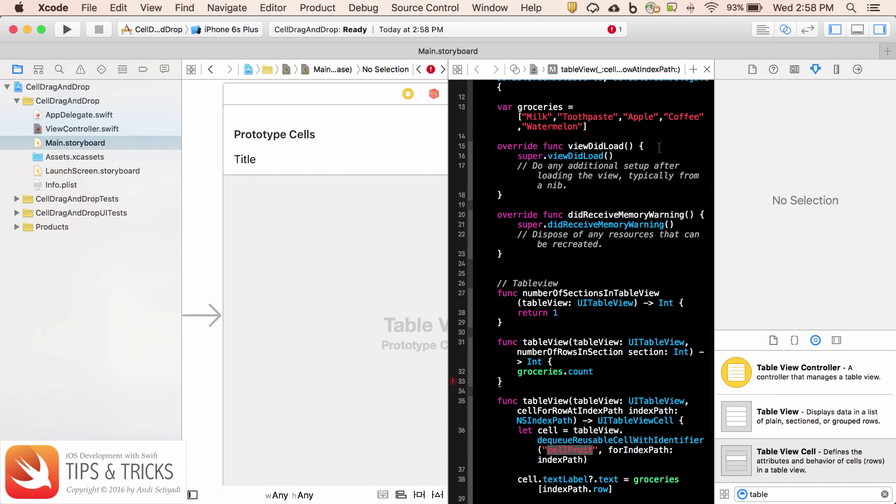
click(81, 129)
text(t)
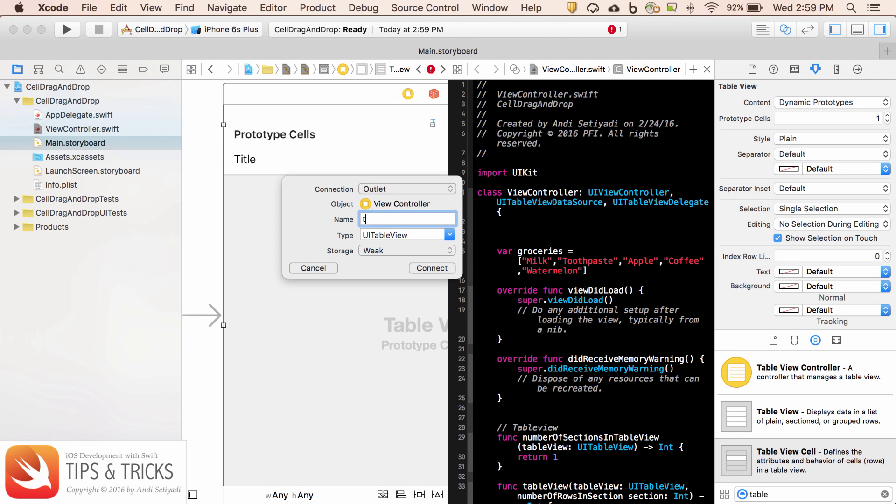
text(ableview)
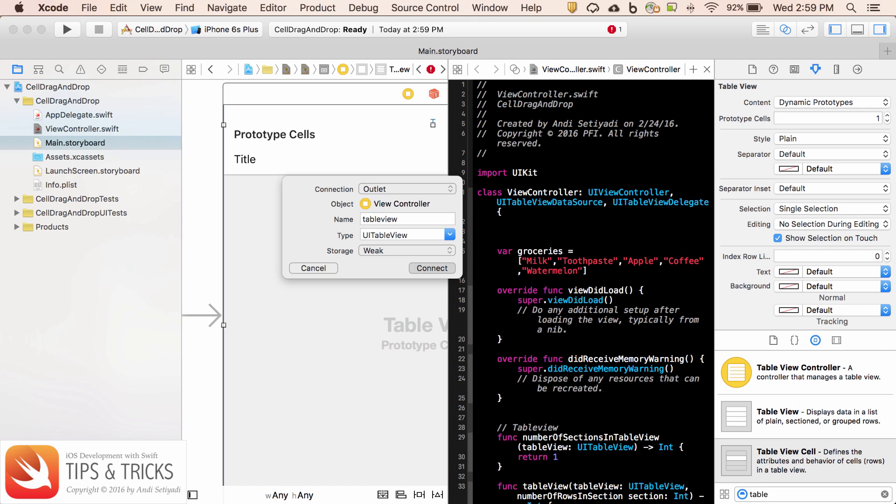
click(431, 268)
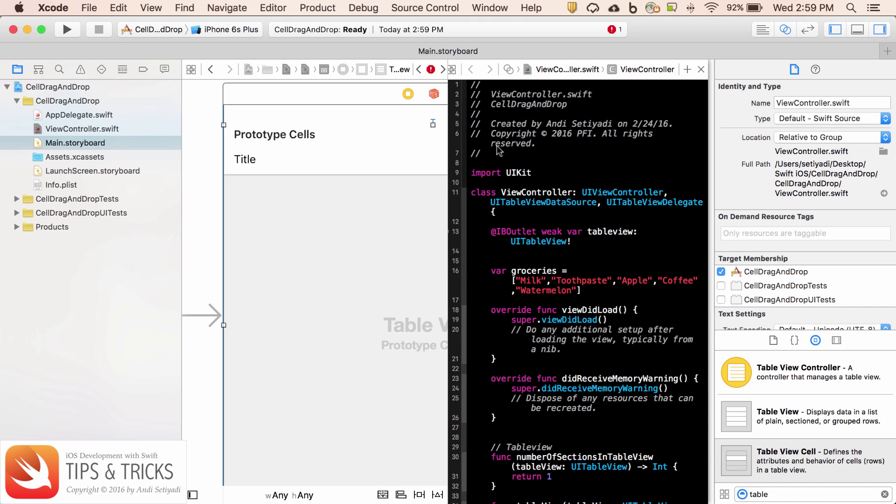
mouse_move(105, 136)
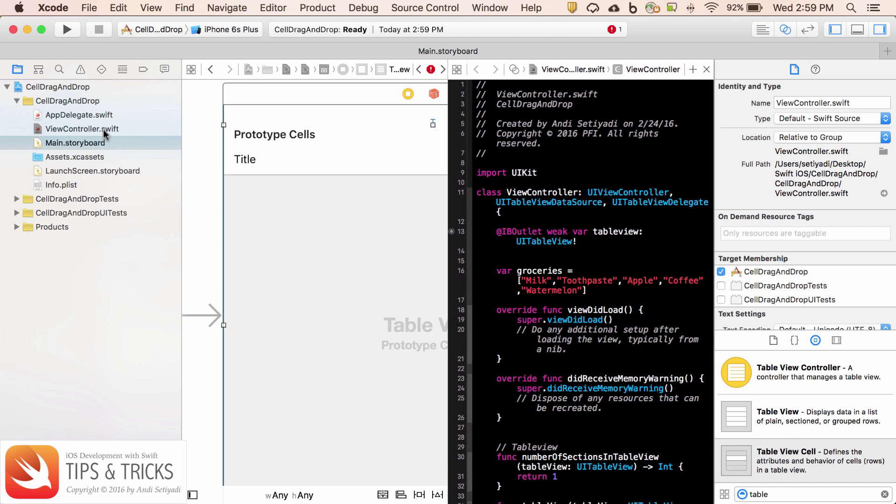
Step: Open ViewController.swift in a single full-width code editor
click(81, 129)
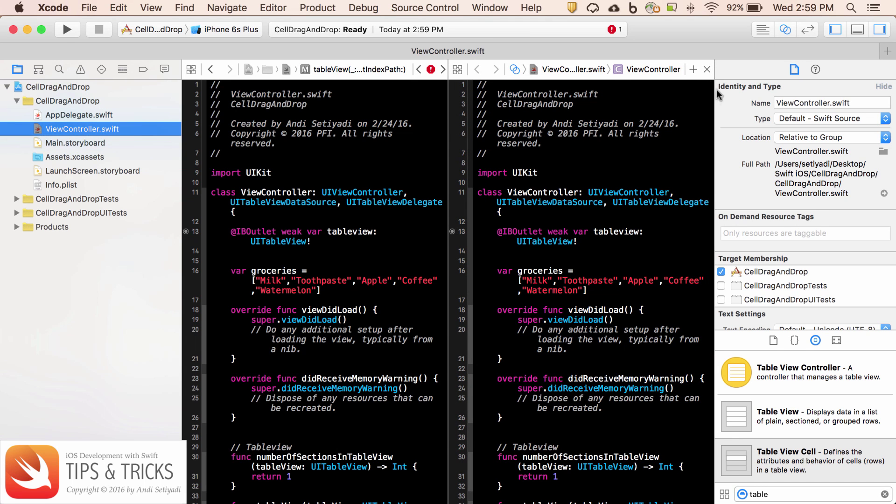
click(707, 69)
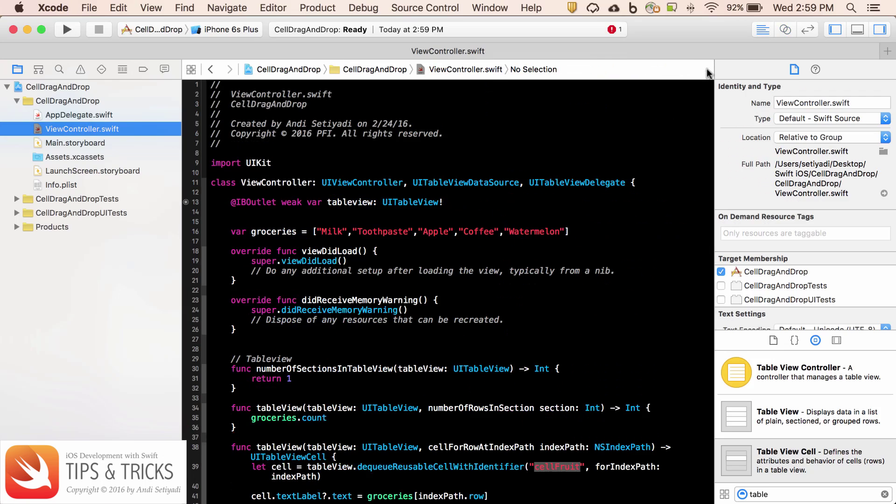
click(564, 251)
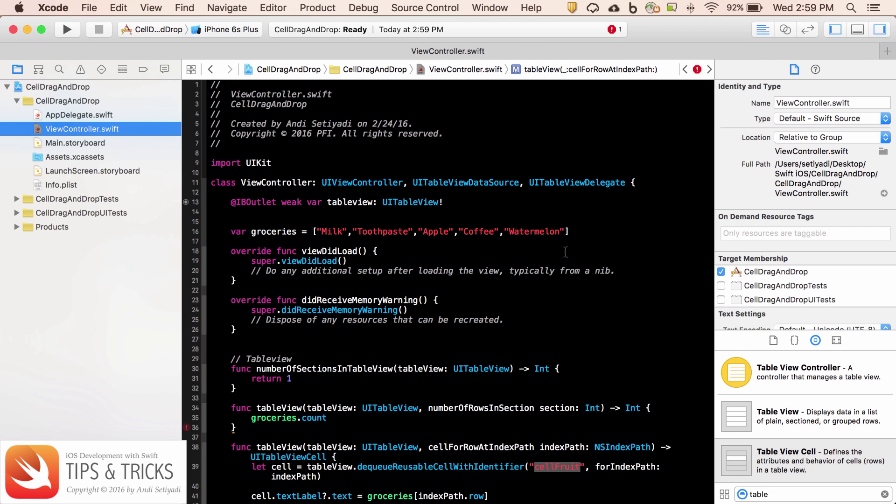
mouse_move(436, 261)
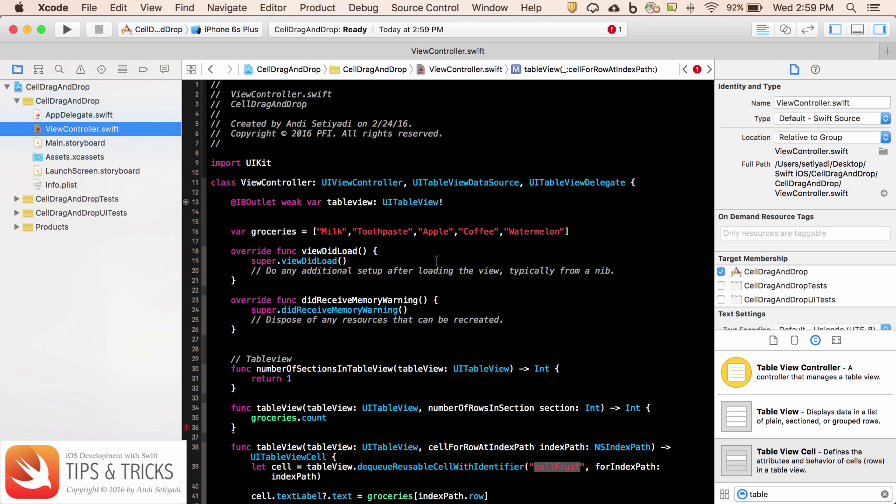
Step: In viewDidLoad, add tableview.setEditing(true, animated: true) using autocomplete
click(622, 270)
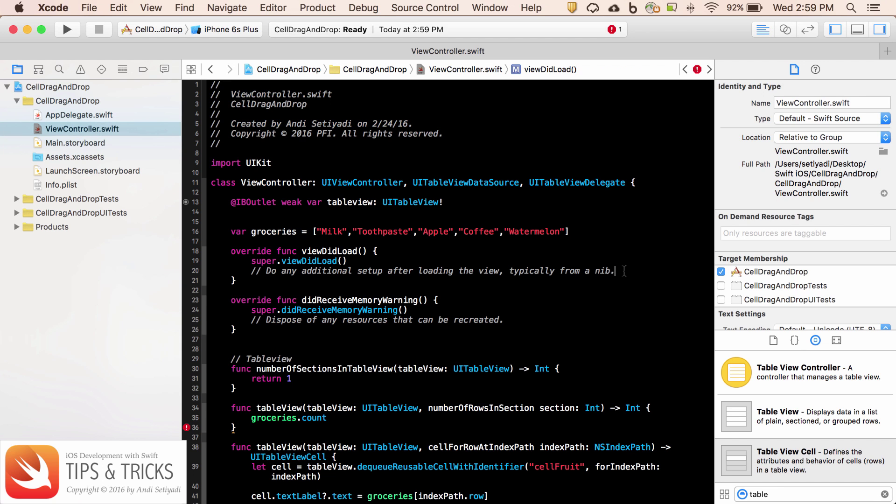
key(return)
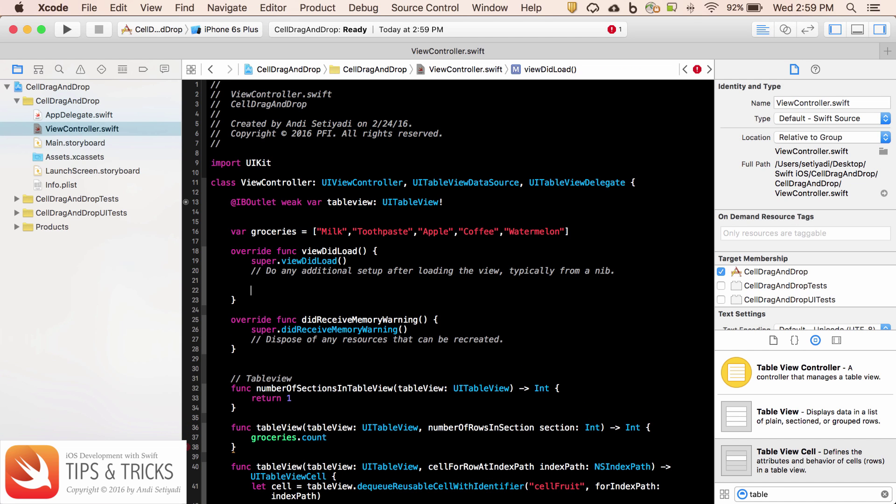
text(tableview.se)
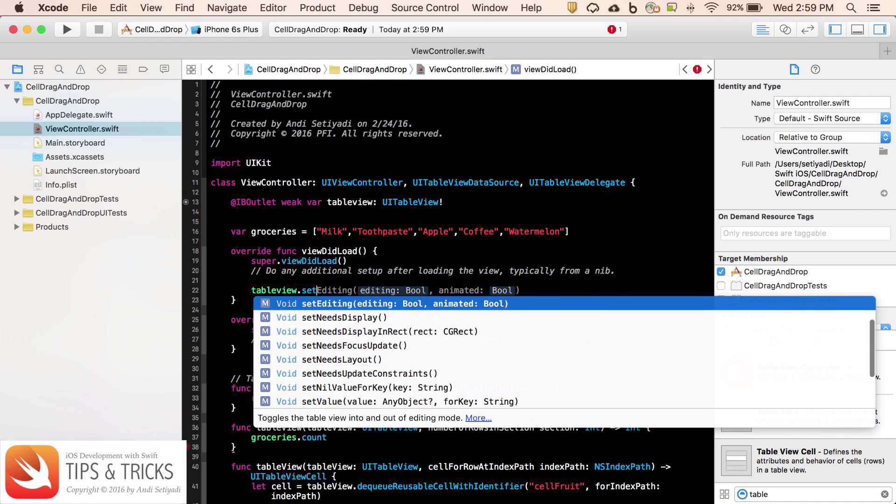
text(trunc)
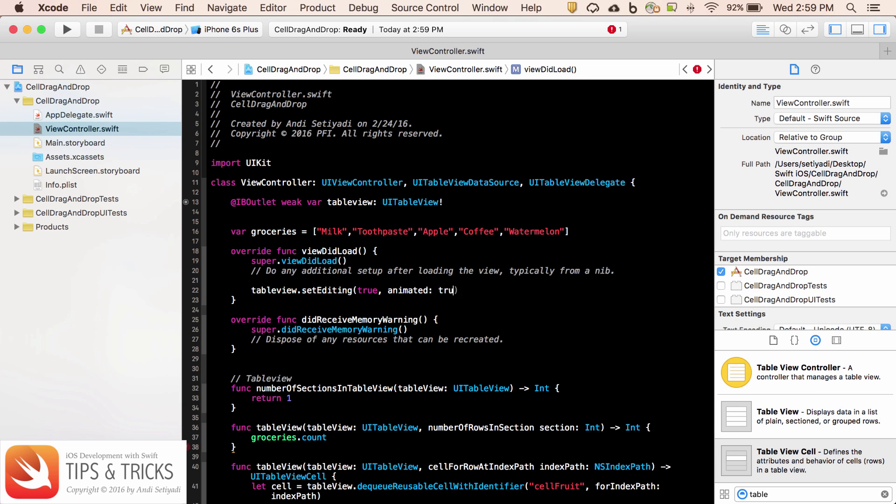
text(e))
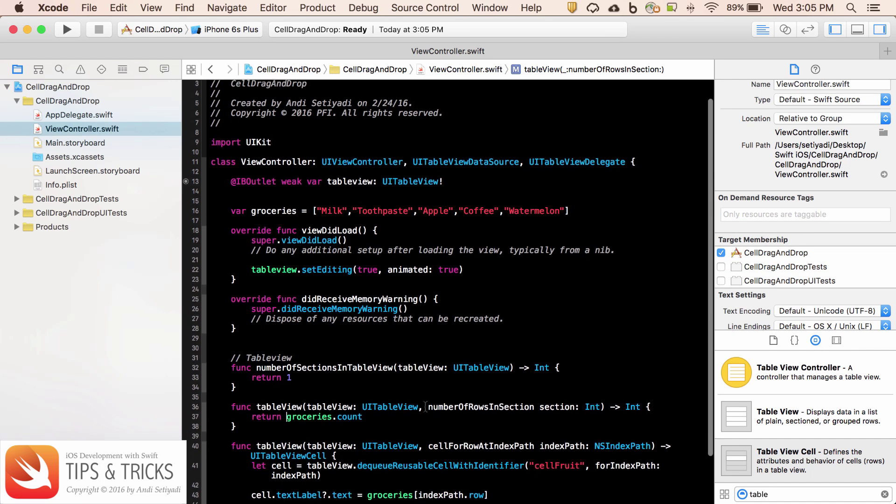
Step: Below cellForRowAtIndexPath, add editingStyleForRowAtIndexPath returning UITableViewCellEditingStyle.None
scroll(down, 3)
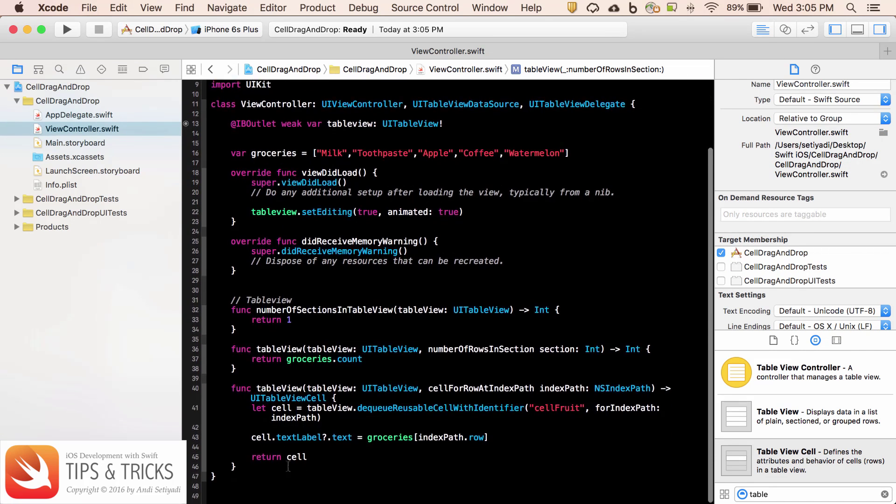
text(func)
text(rerutn)
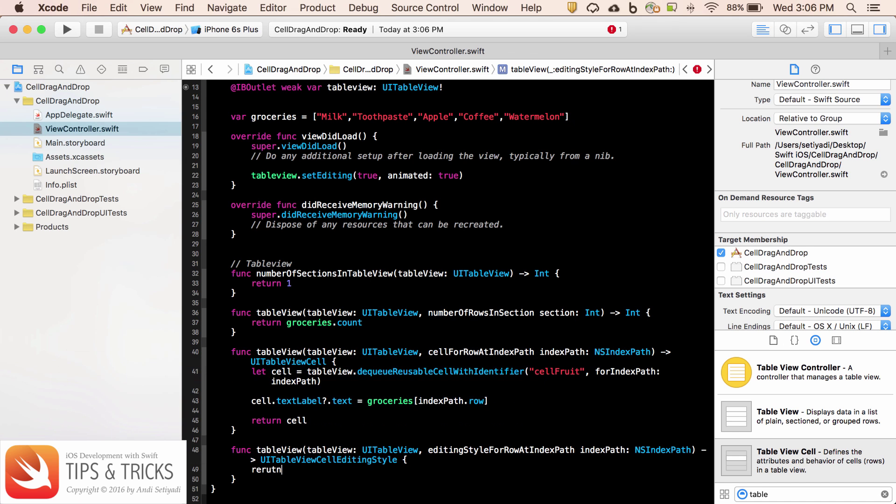
text(return UITableViewCellEditingStyle.None)
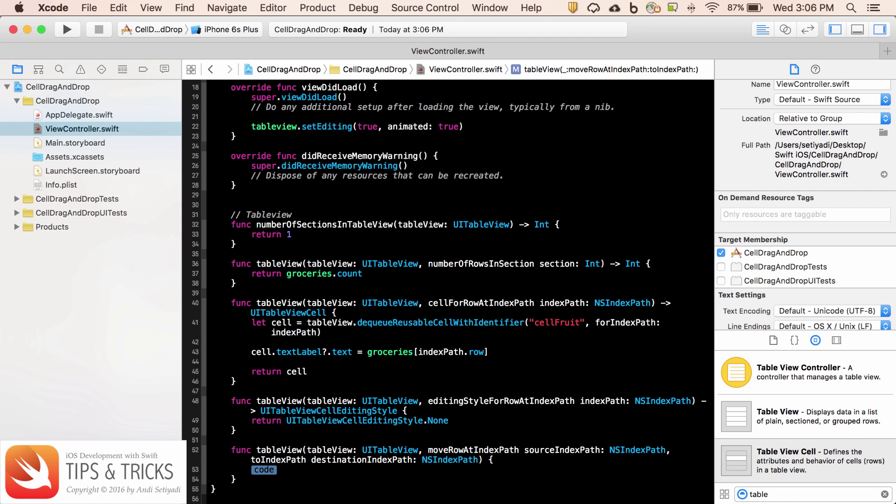
Step: In moveRowAtIndexPath, swap the source and destination groceries, print the array, and reload the table
text(swap(&, &b: T)
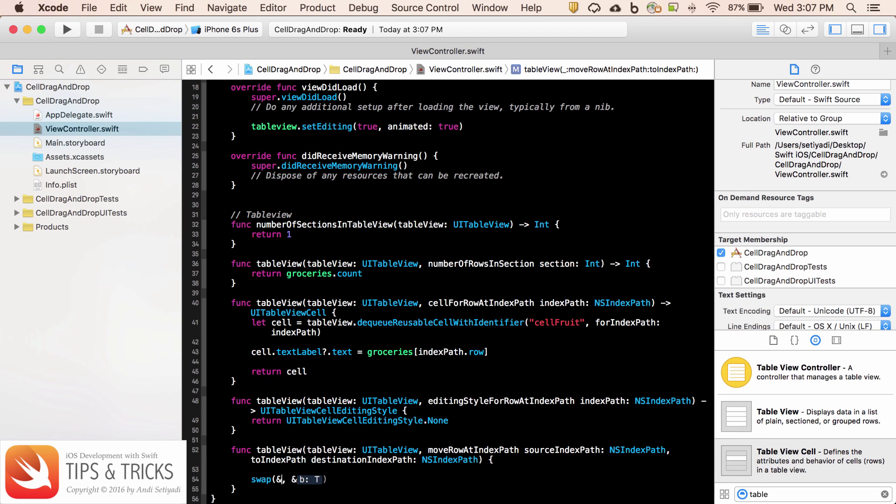
text(groceries[sourceIndexPath.row)
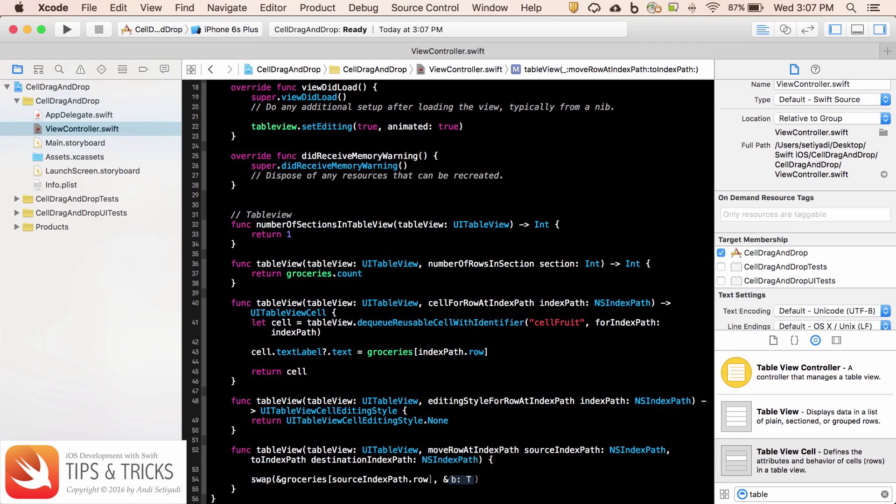
double_click(461, 479)
text(groceries[destinationIndexPath.row])
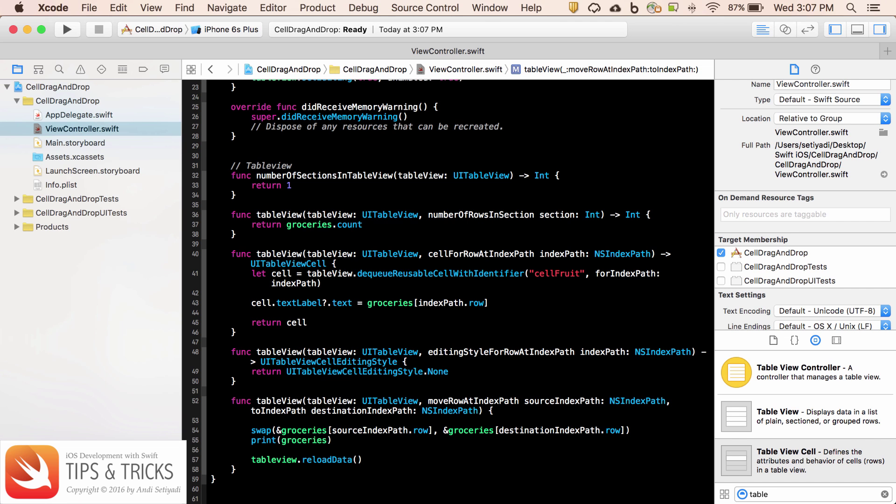
mouse_move(162, 345)
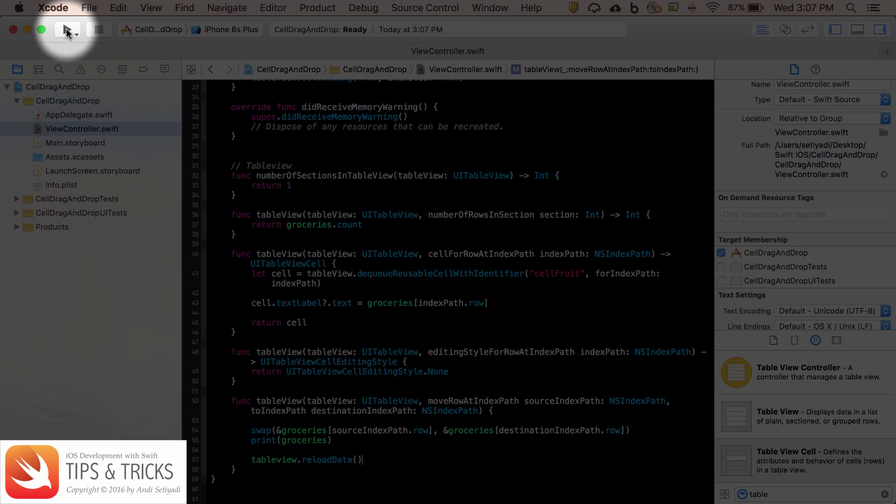
Step: Build and run CellDragAndDrop in the iOS Simulator
click(66, 29)
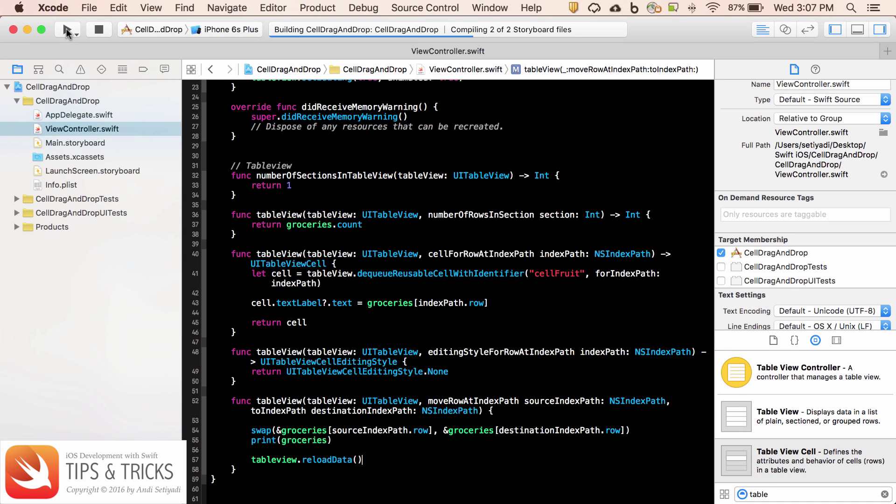
click(67, 29)
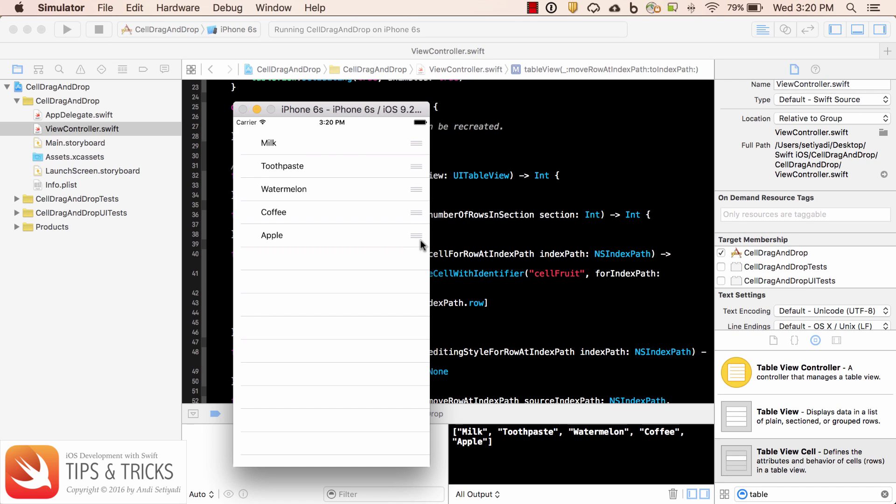
mouse_move(350, 263)
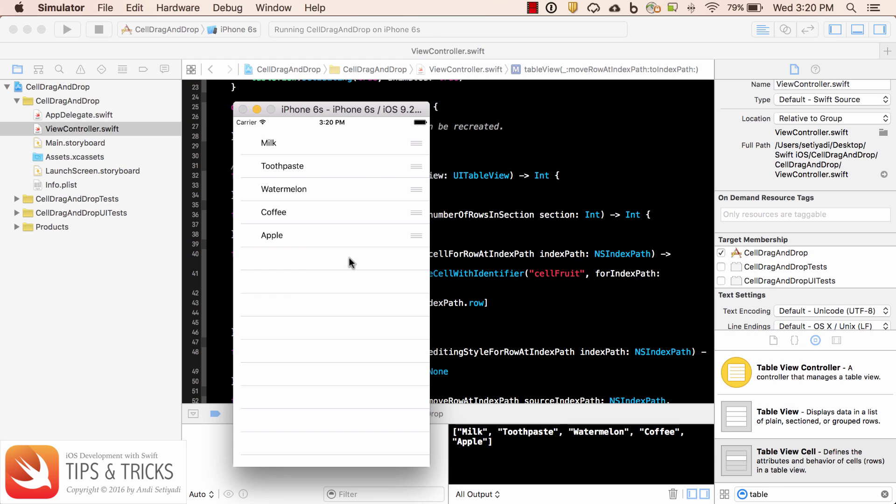
mouse_move(484, 450)
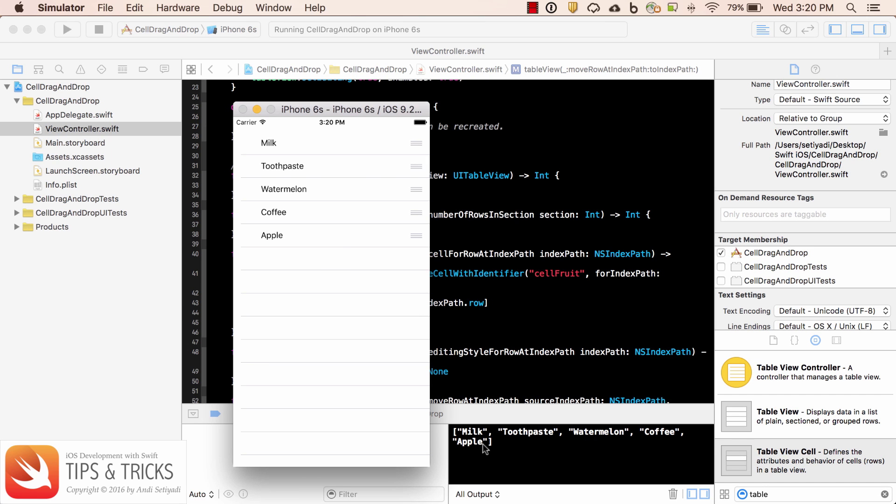
mouse_move(437, 176)
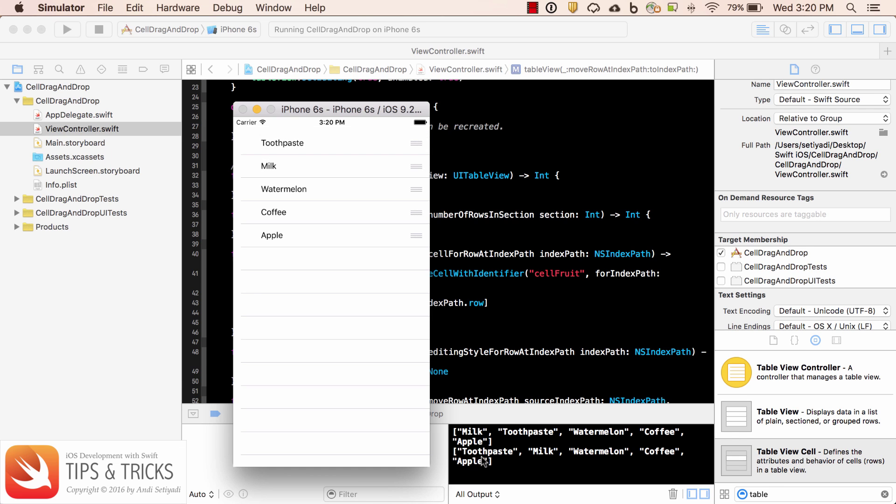
mouse_move(512, 461)
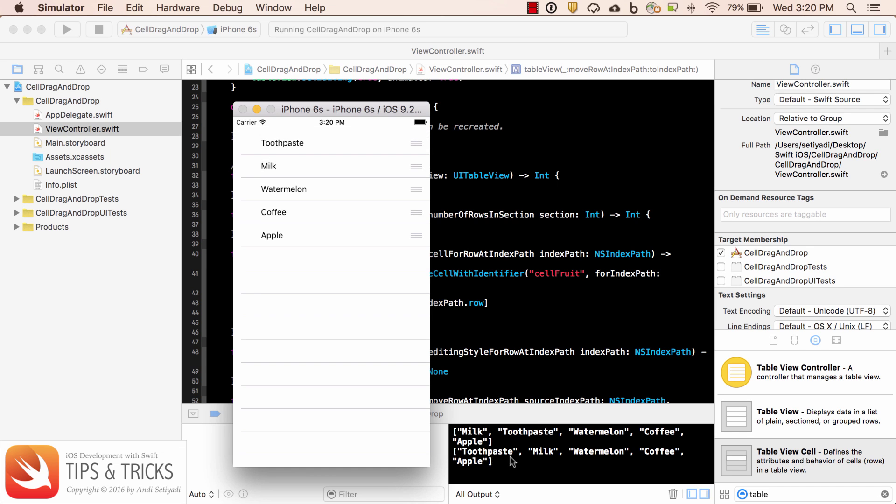
mouse_move(455, 221)
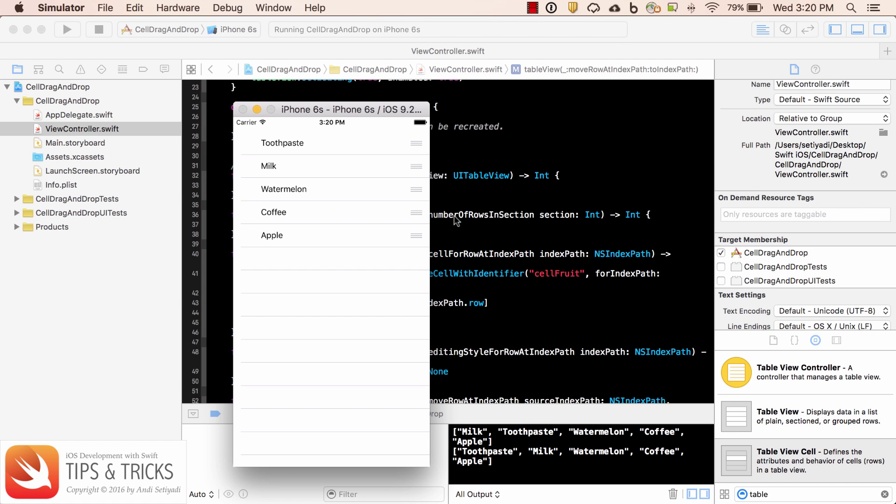
mouse_move(377, 174)
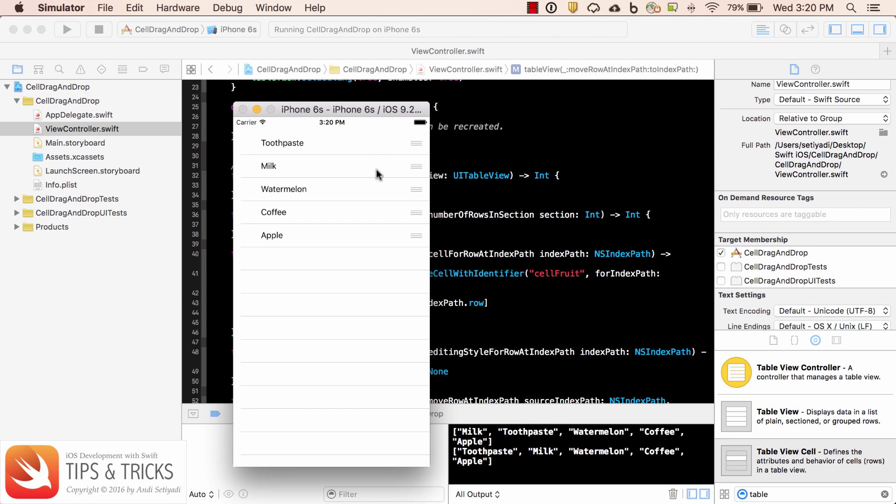
mouse_move(382, 219)
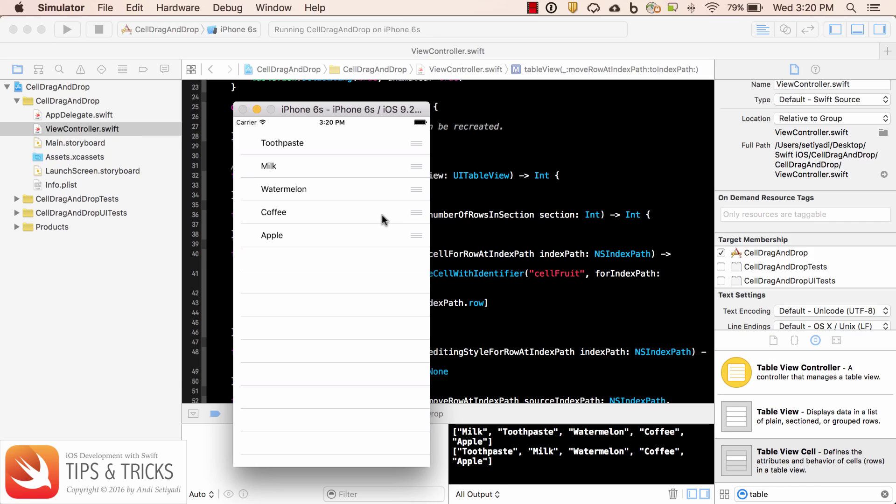